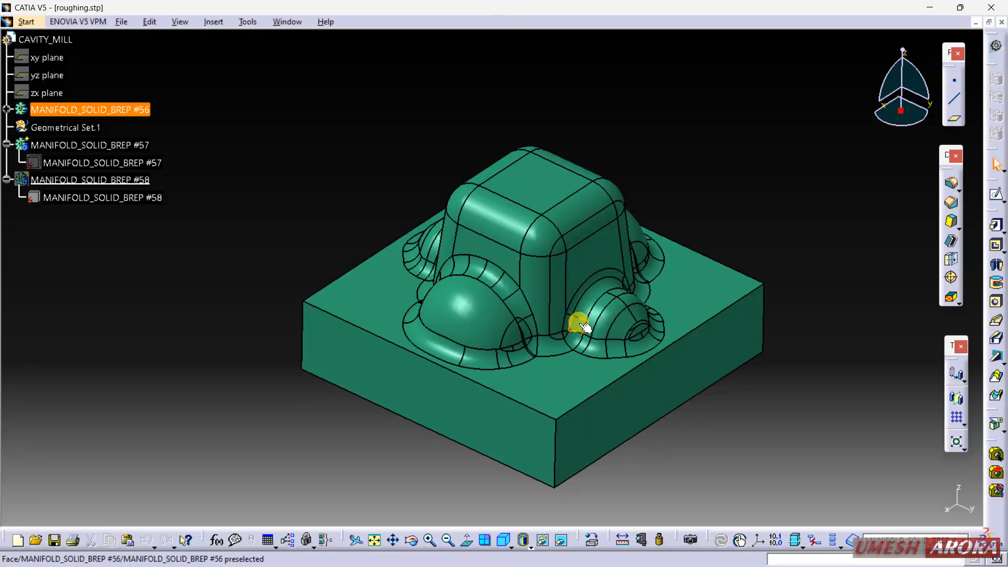
- Unhide the MANIFOLD_SOLID_BREP #58 stock body and orbit around the translucent box
drag(579, 325, 685, 229)
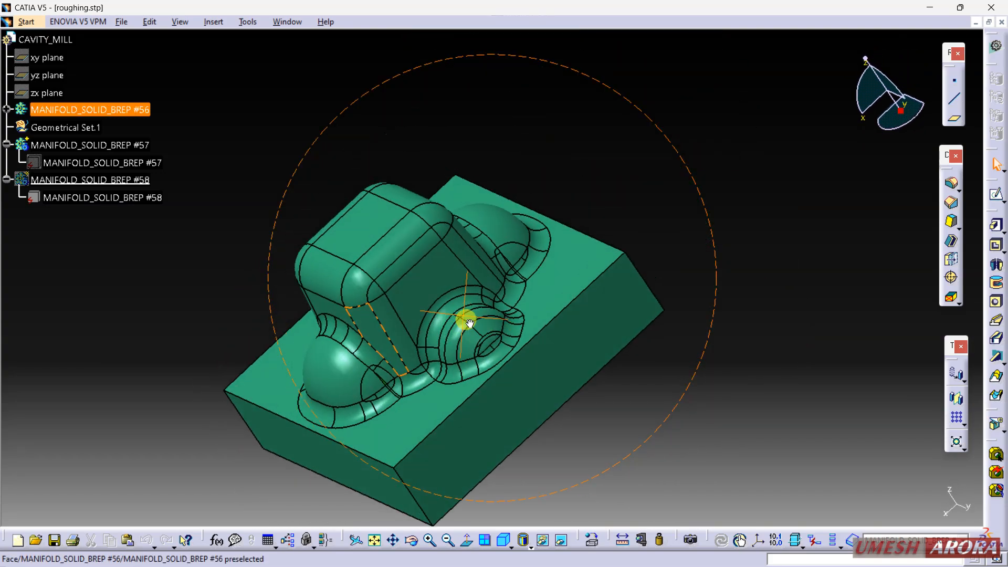
drag(469, 321, 624, 344)
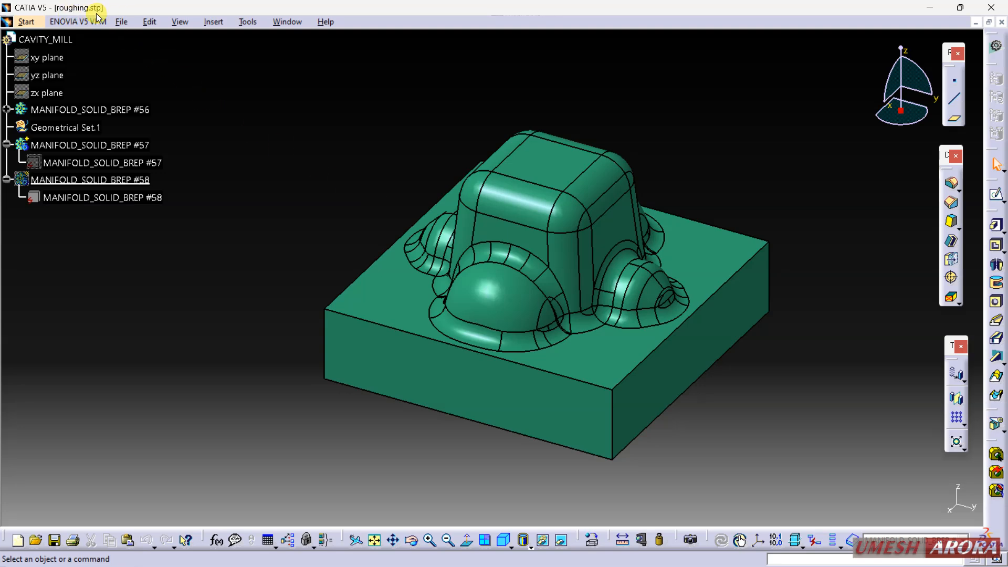
right_click(79, 180)
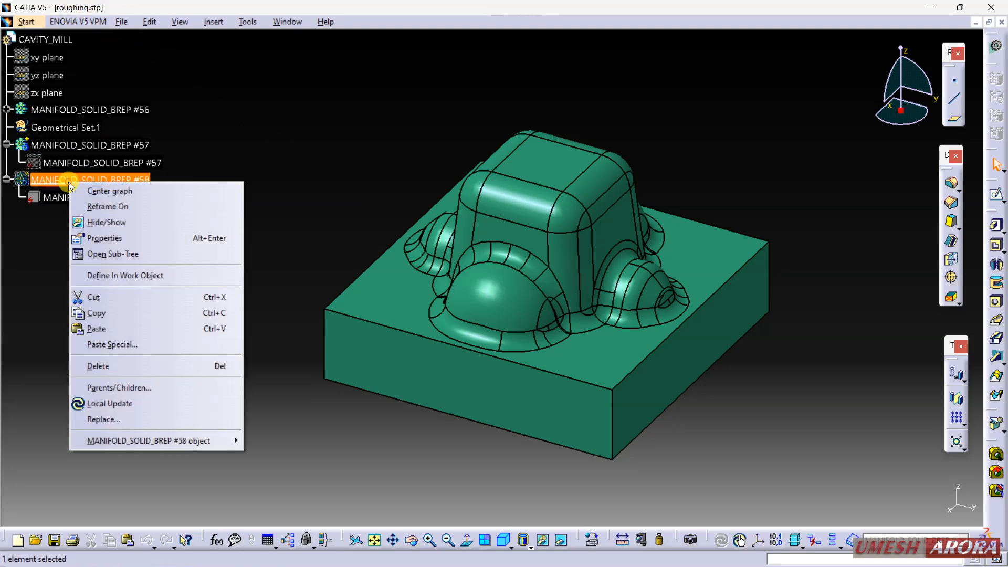
mouse_move(118, 238)
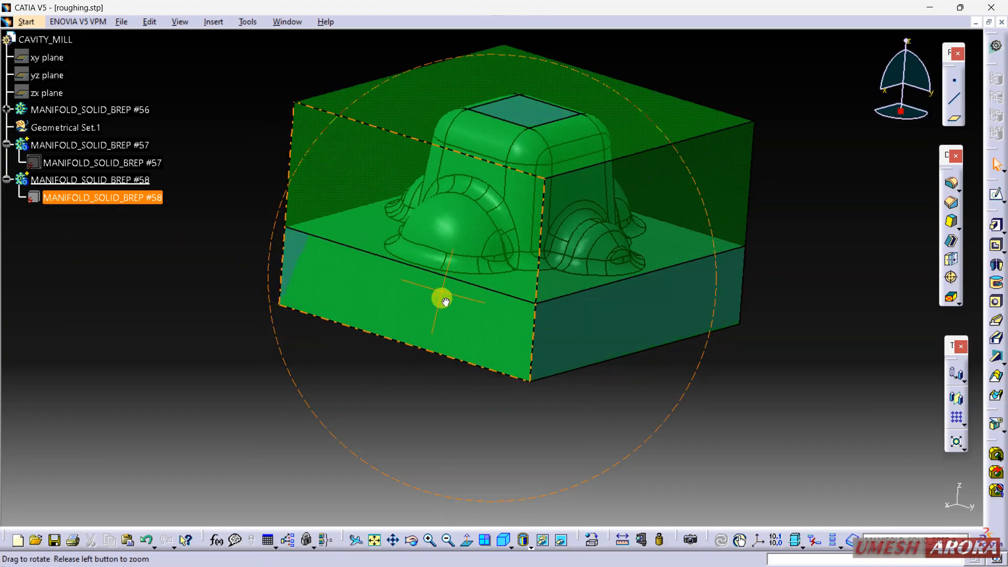
drag(444, 299, 659, 160)
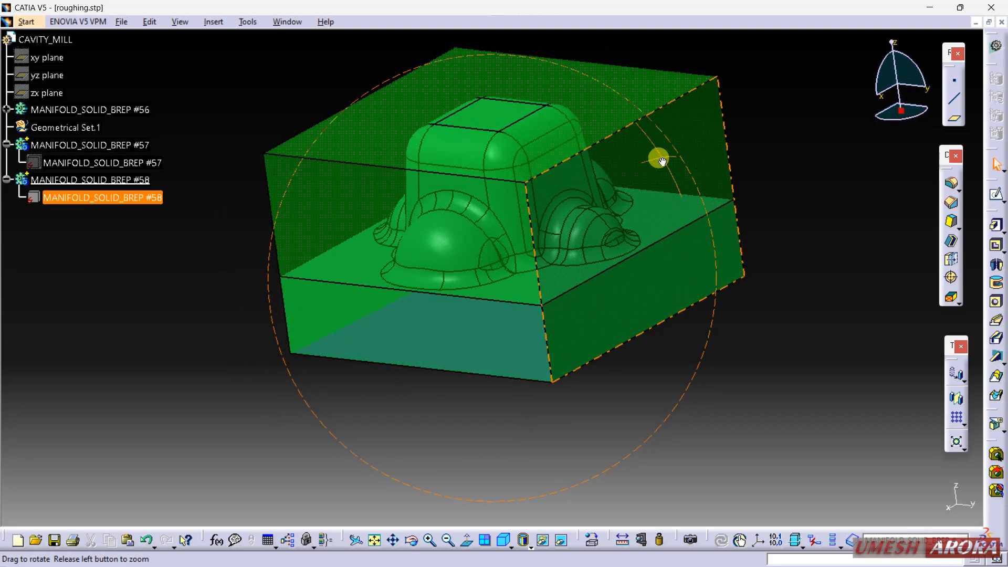
drag(659, 160, 507, 306)
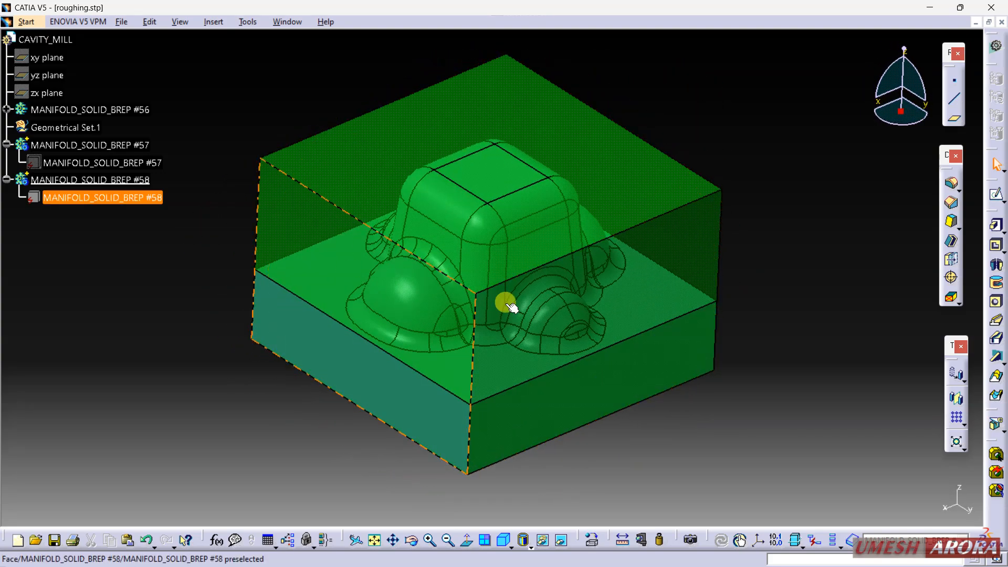
drag(507, 307, 560, 292)
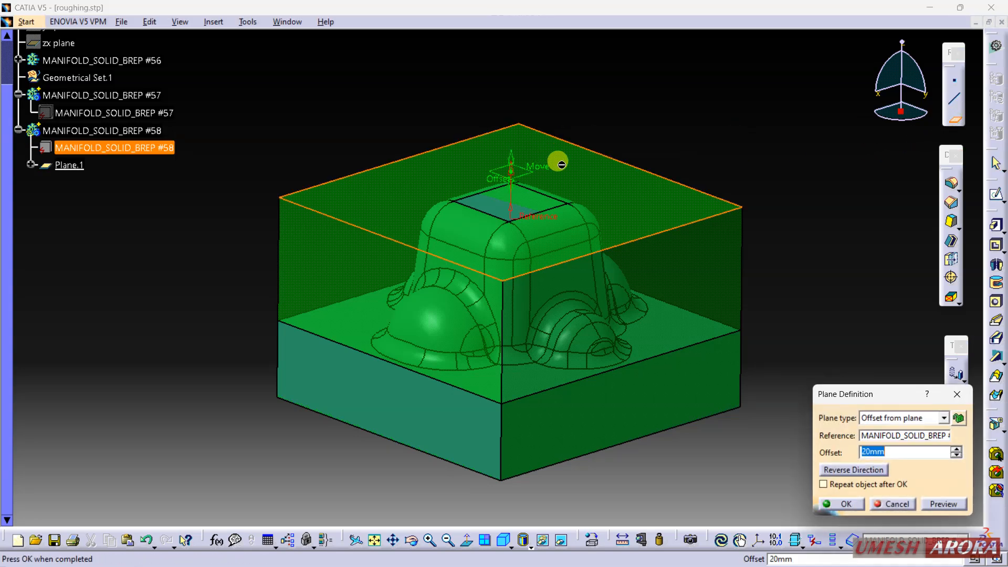
- Offset Plane.1 from the stock top and sketch a square dimensioned 100 from the stock edges
text(10)
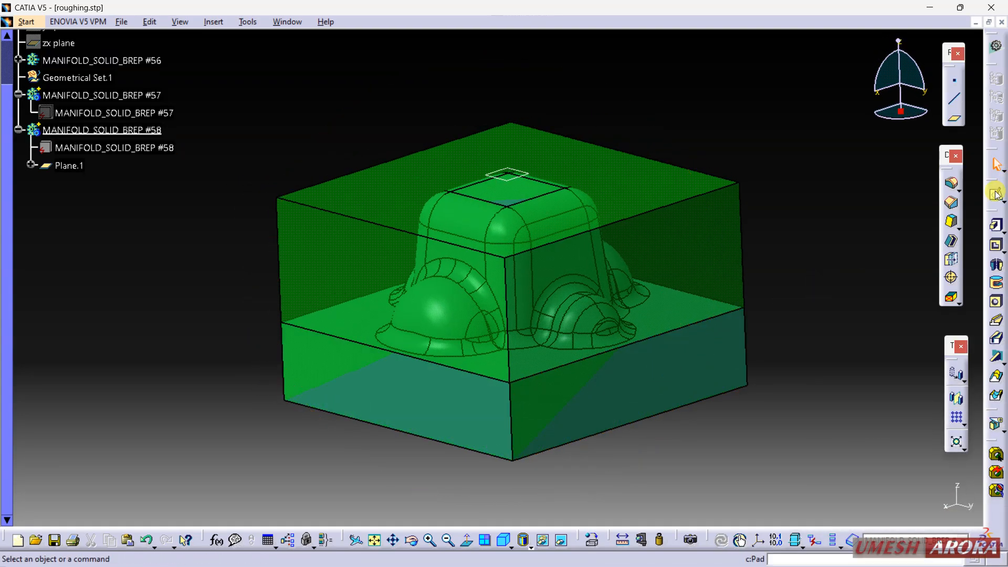
click(114, 147)
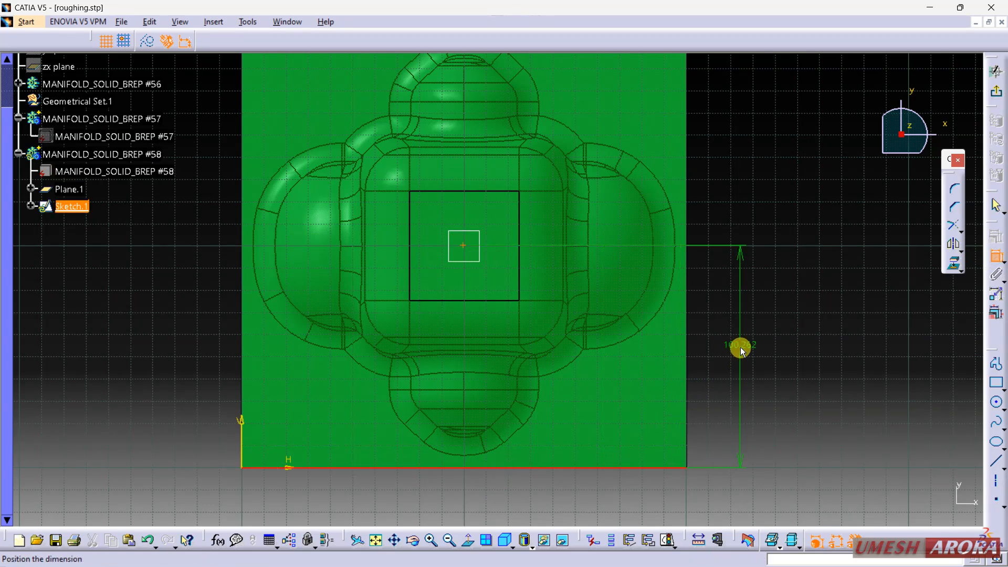
mouse_move(685, 181)
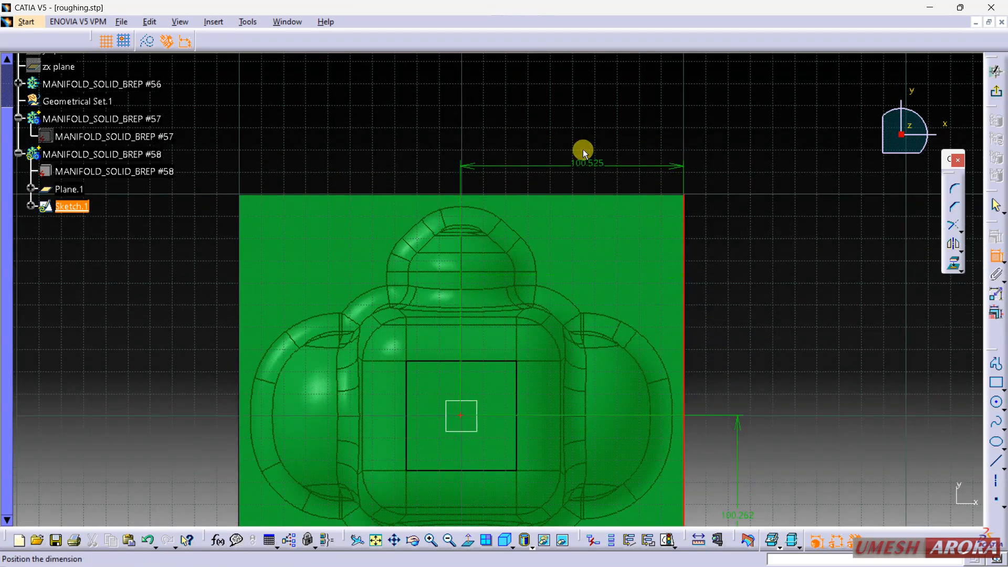
double_click(586, 163)
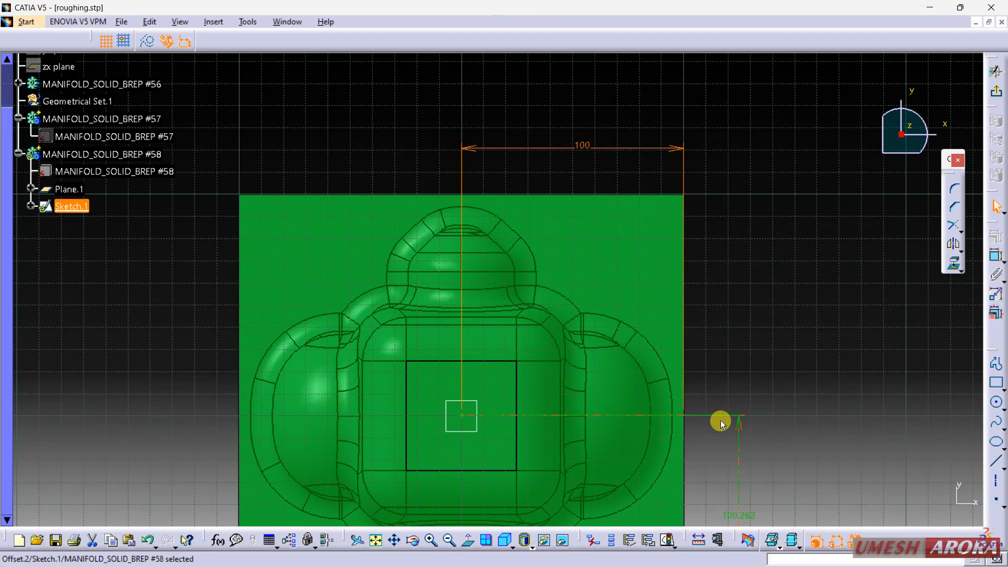
double_click(721, 424)
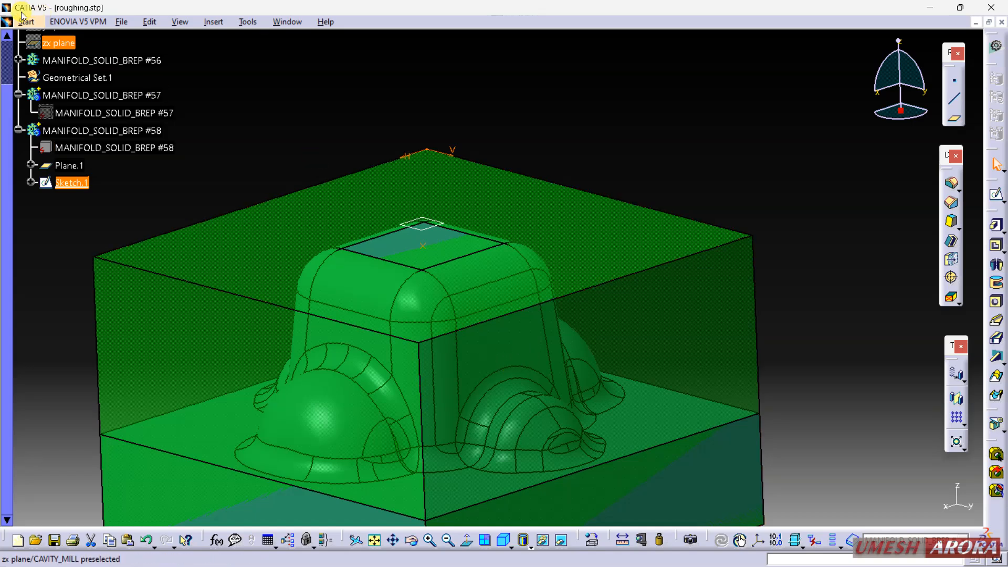
- Switch to Advanced Machining and confirm Part Operation.1's default reference machining axis
click(25, 24)
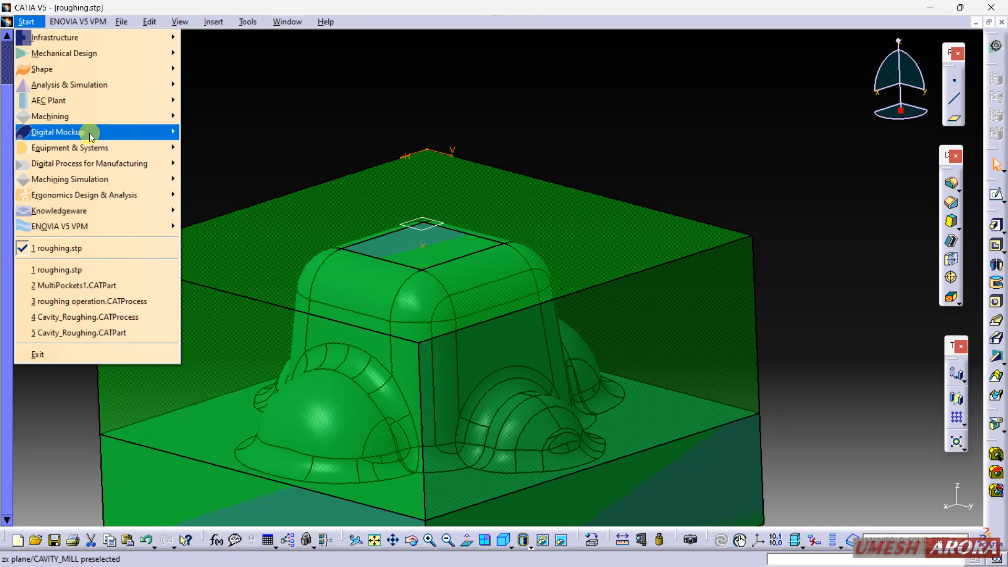
mouse_move(49, 116)
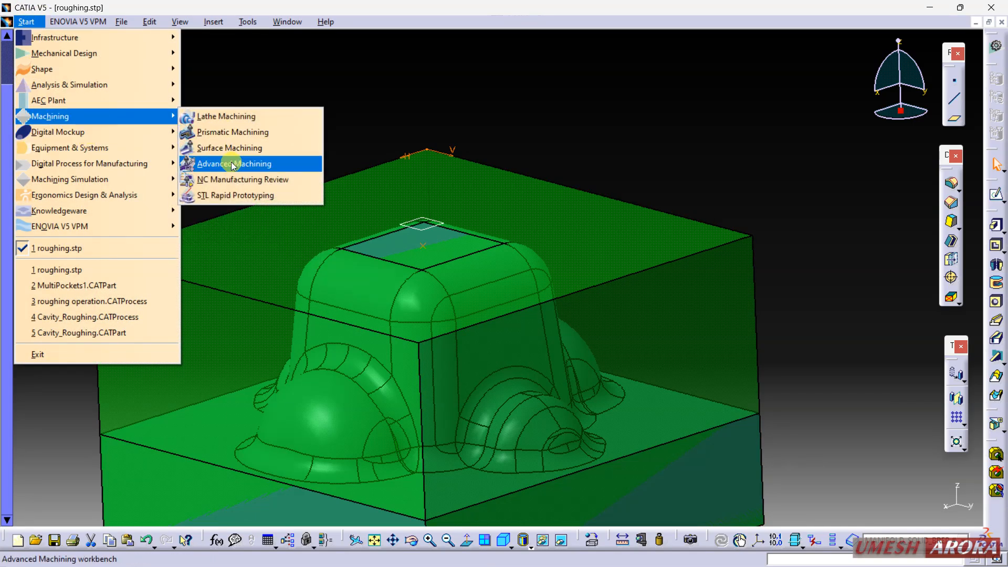
click(235, 164)
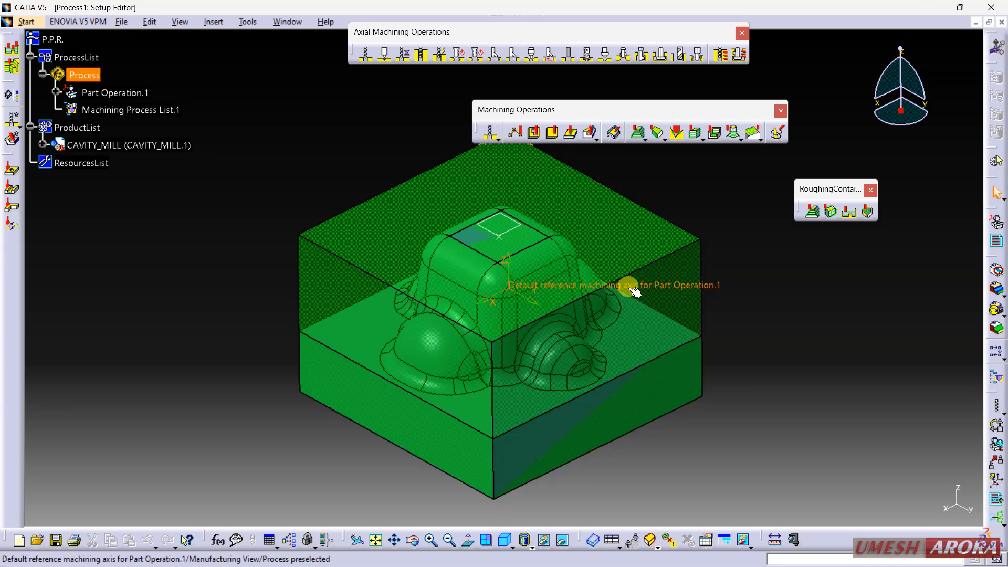
double_click(626, 291)
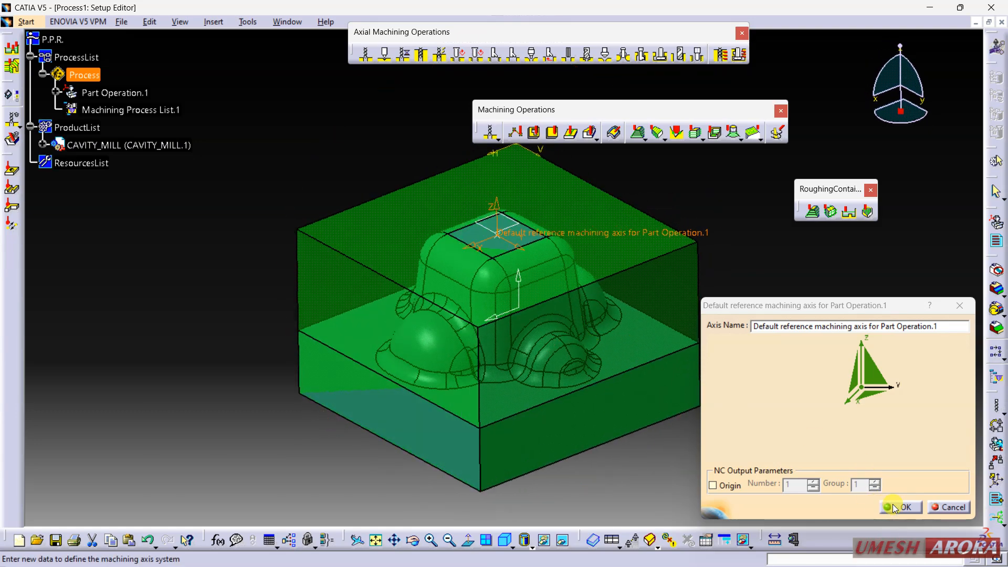
click(902, 506)
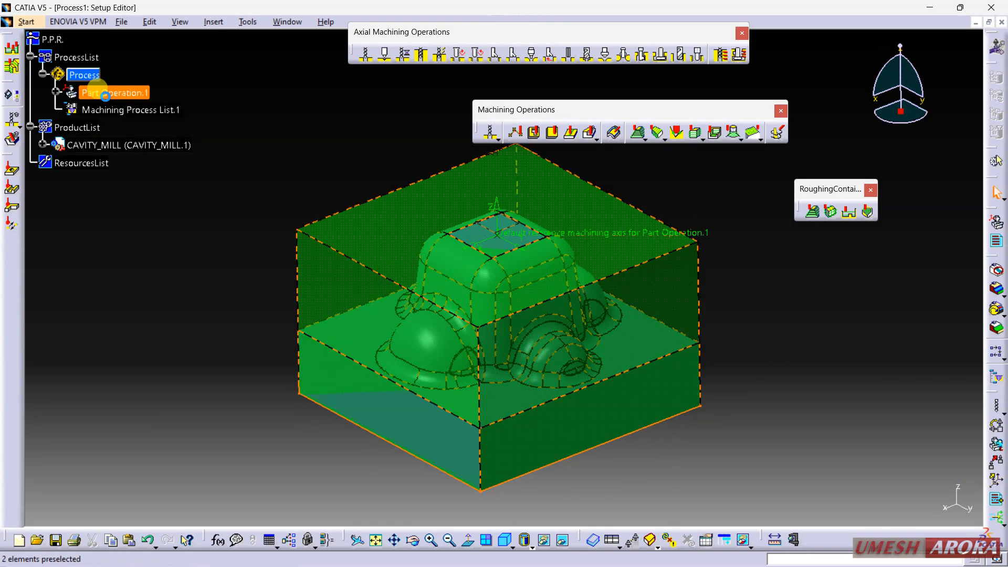
- Give Part Operation.1 a 3-axis machine, design part #57, stock #58 and a safety plane
double_click(110, 92)
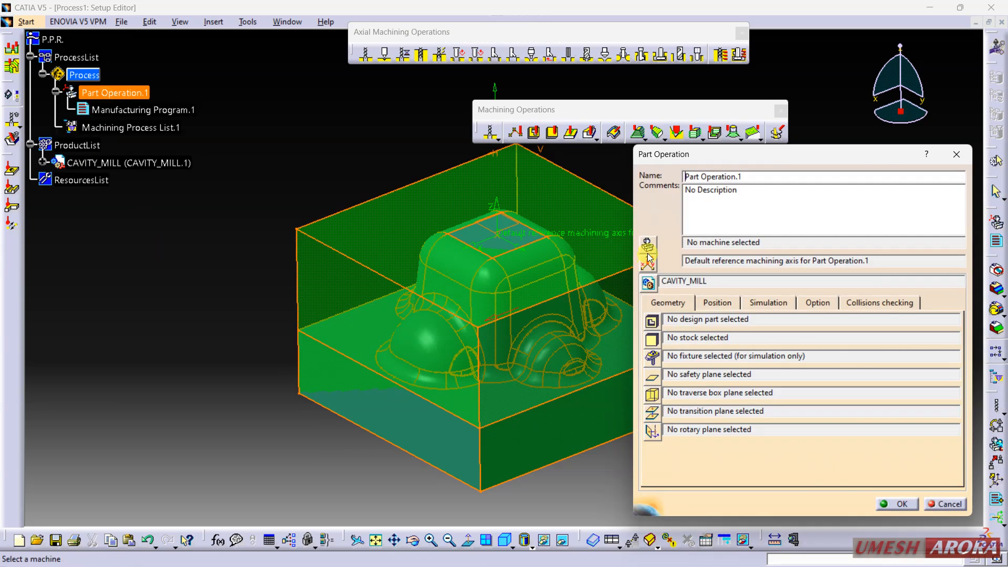
click(647, 253)
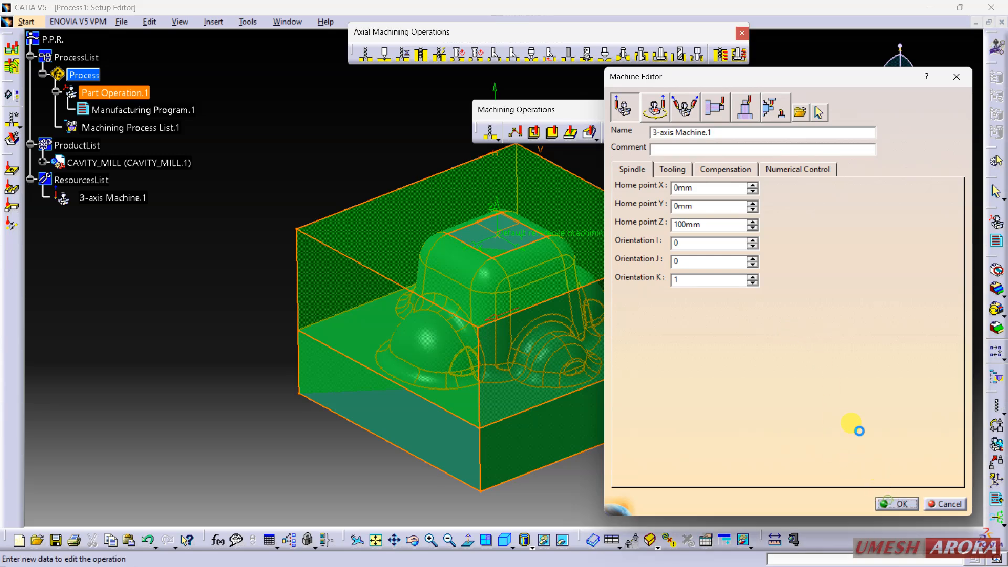
click(897, 504)
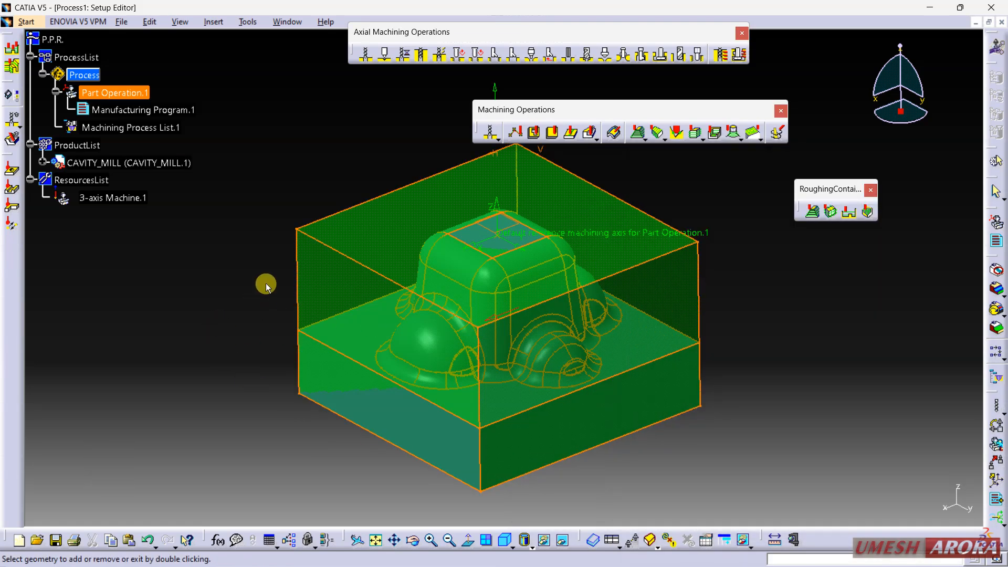
double_click(114, 93)
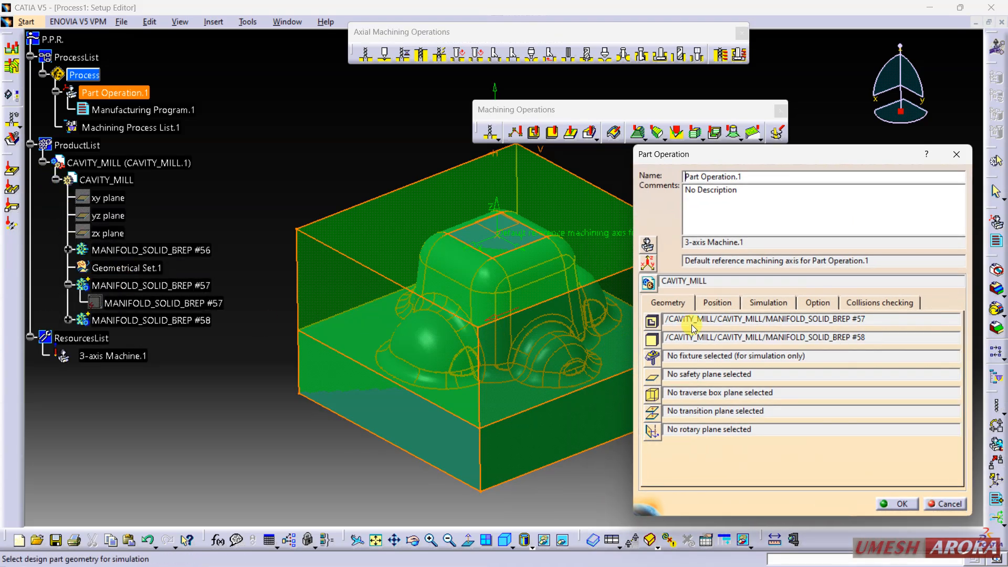
click(653, 374)
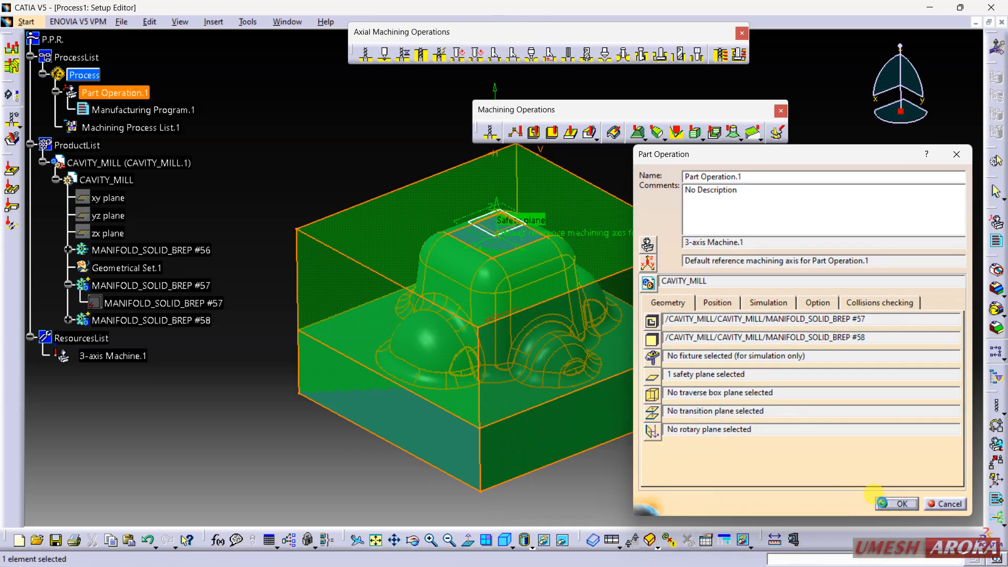
click(903, 504)
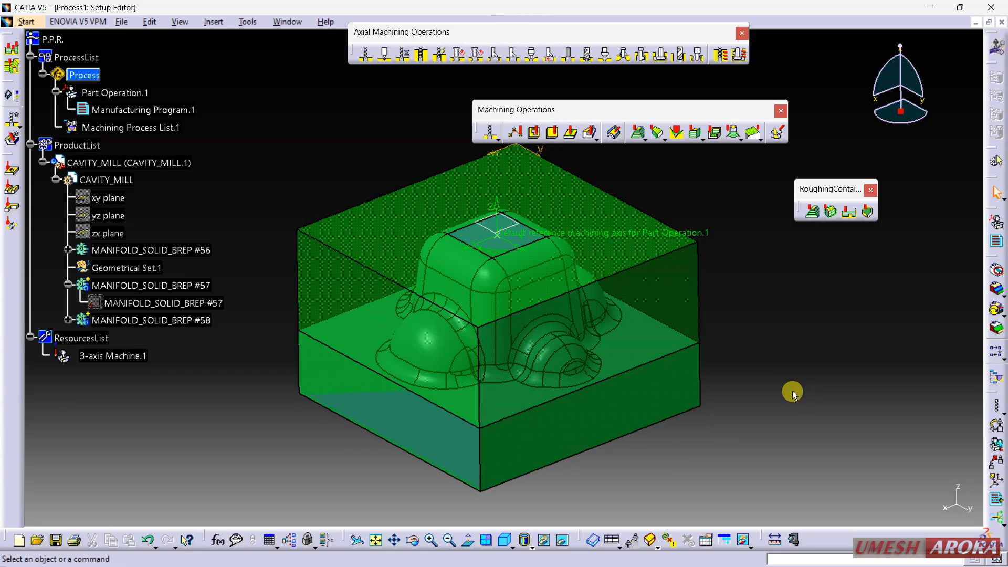
mouse_move(834, 232)
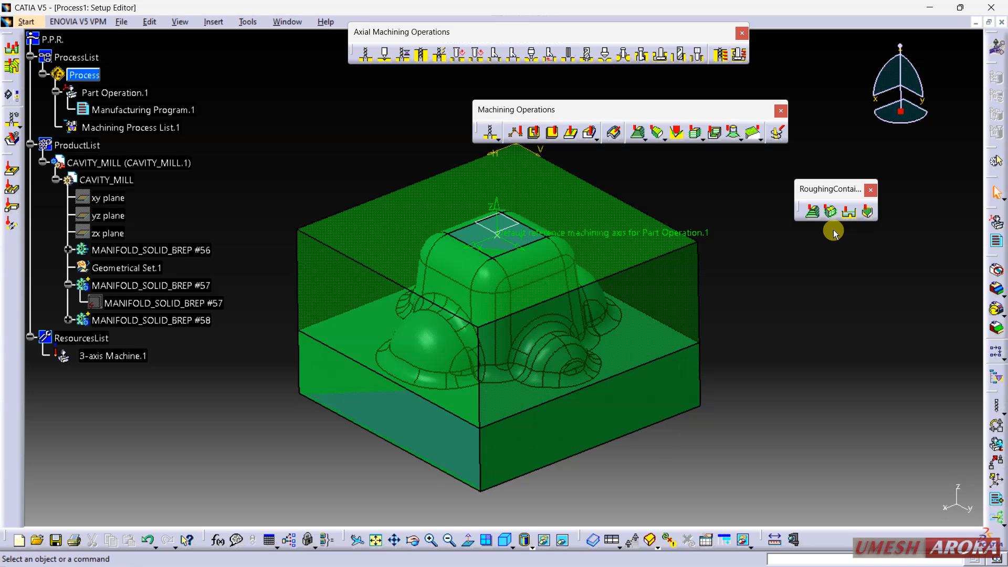
mouse_move(813, 212)
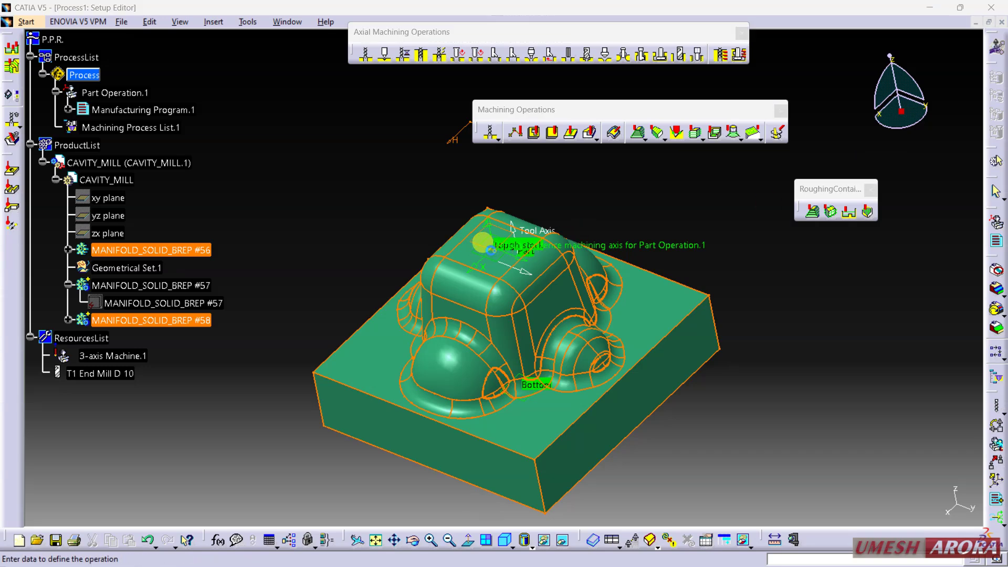
- Set Roughing.1's rough stock Position to On with 0.3mm minimum thickness to machine
click(812, 211)
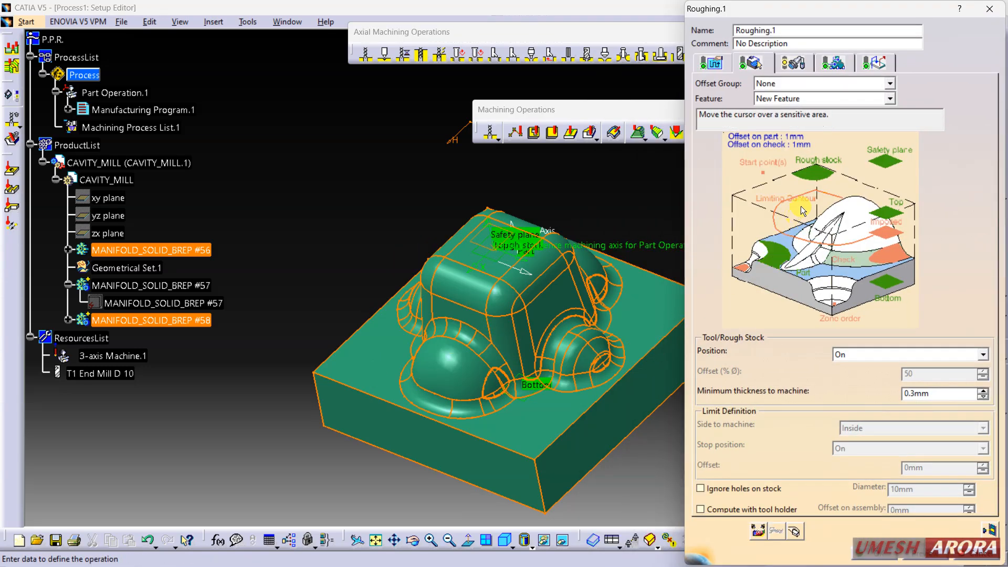
mouse_move(689, 285)
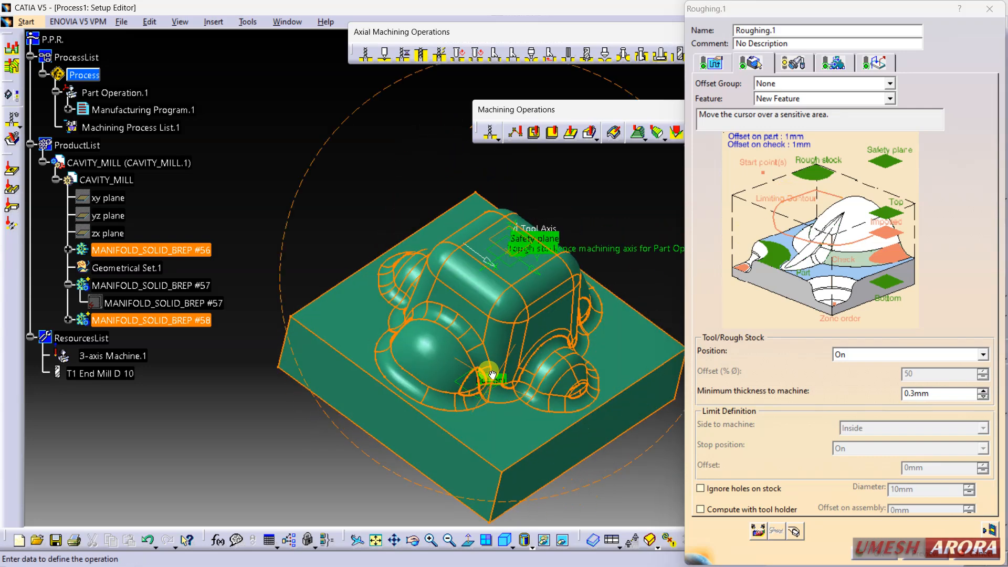
drag(489, 373, 450, 322)
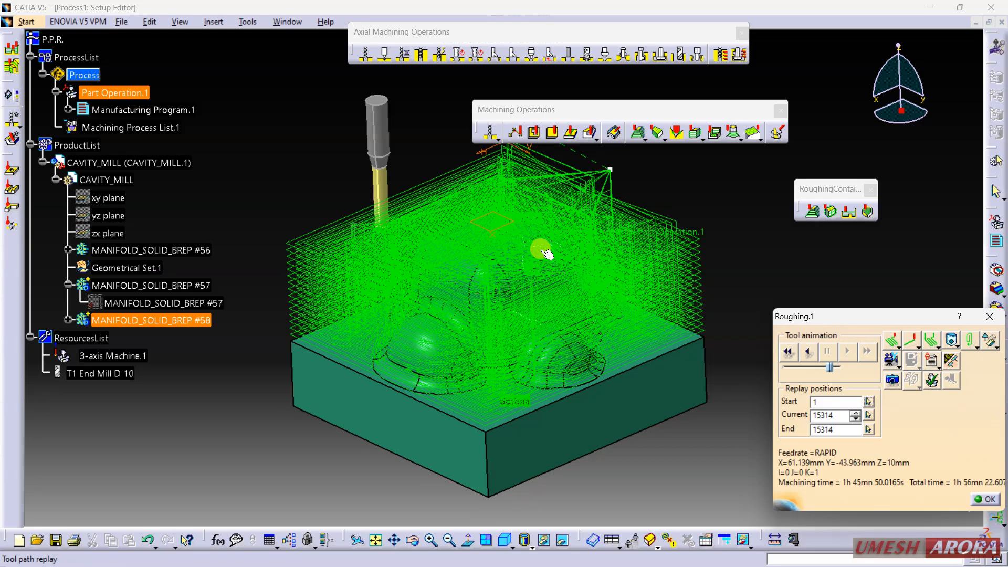
- Play the first roughing tool path replay: 15314 points, about 1h 45mn
click(848, 351)
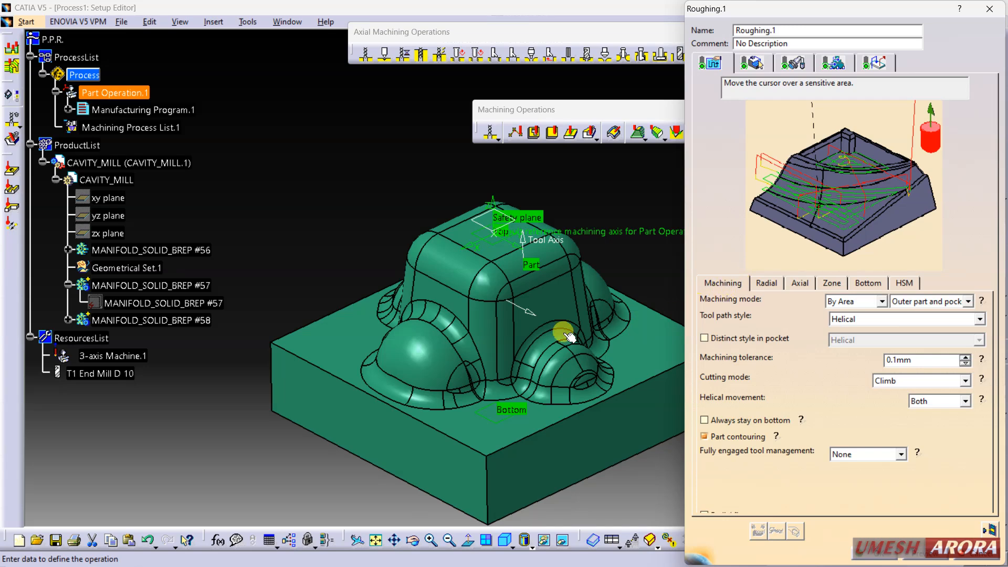
- Keep By Area machining mode and enter 10mm as the axial maximum cut depth
drag(569, 334, 460, 305)
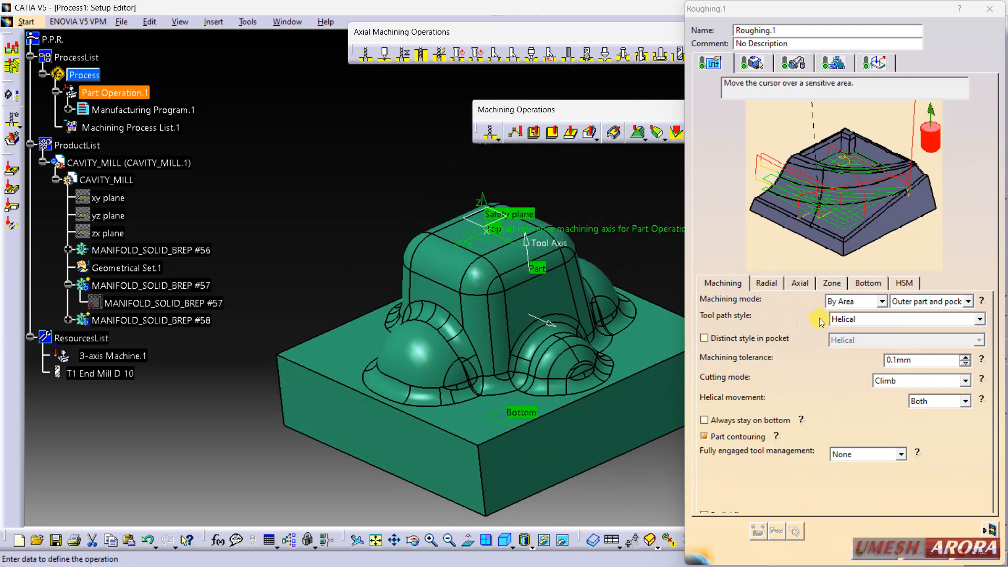
click(883, 302)
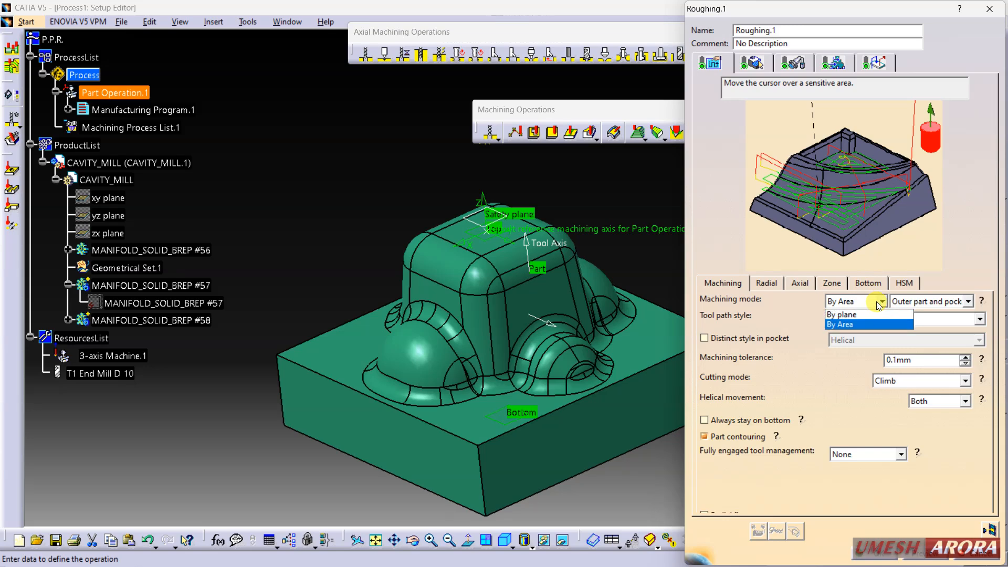
click(839, 324)
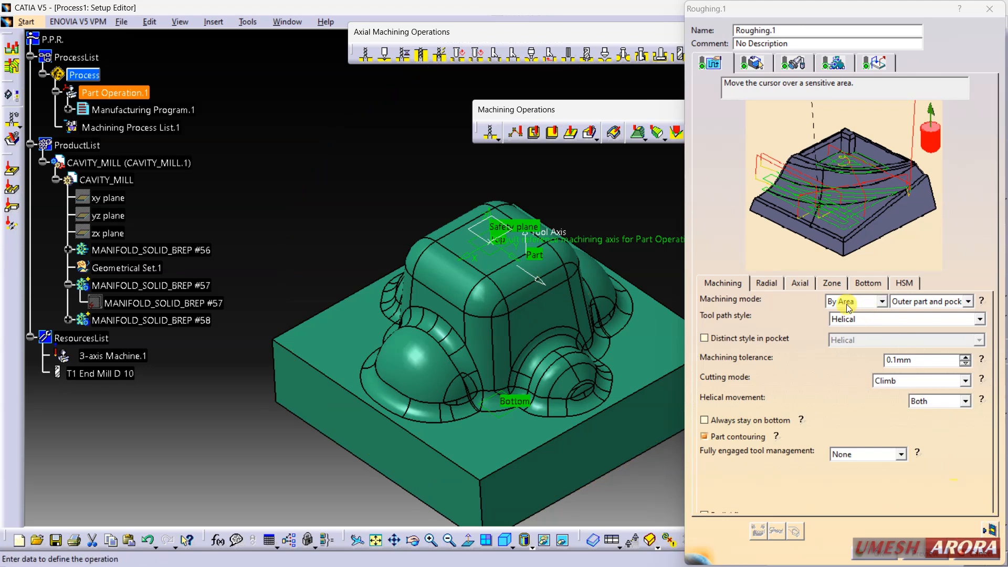
click(800, 283)
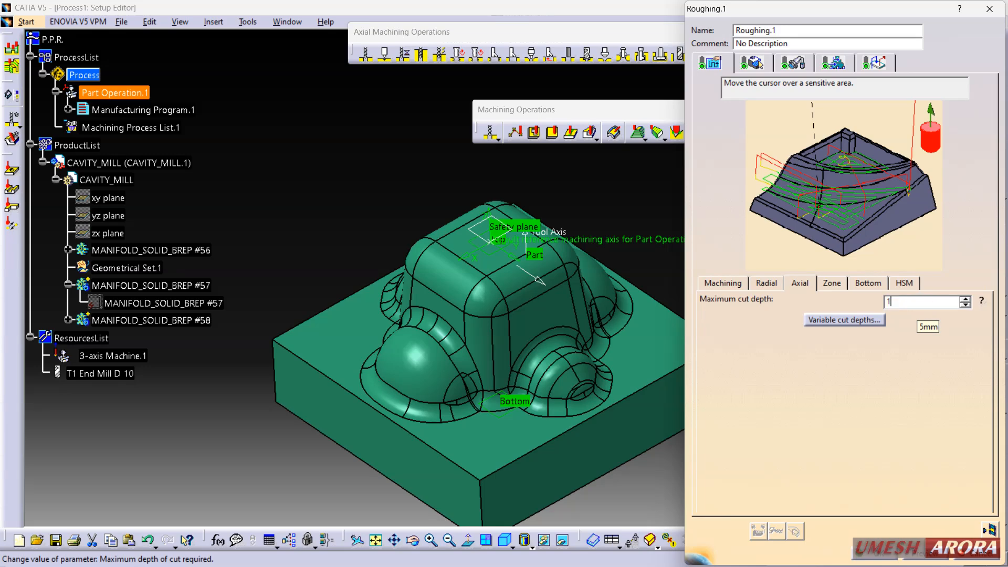
text(10mm)
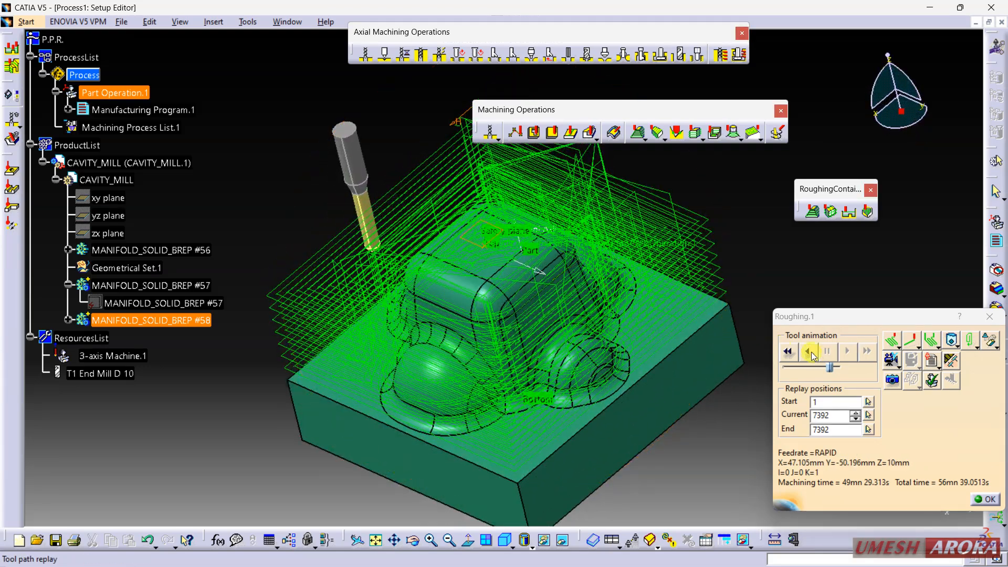
- Rewind and play the 10mm-depth roughing animation (7392 points, about 49mn)
click(788, 352)
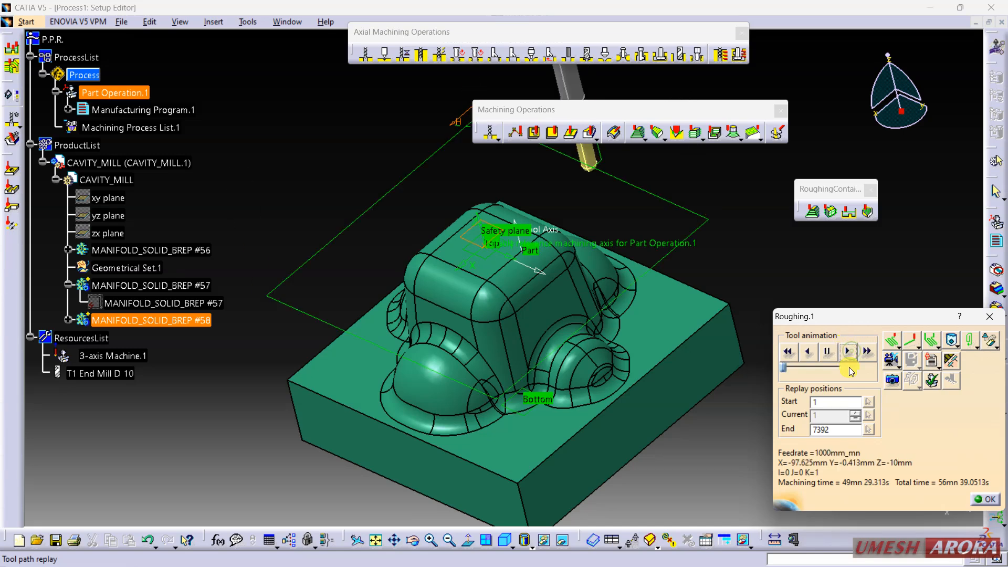
click(848, 351)
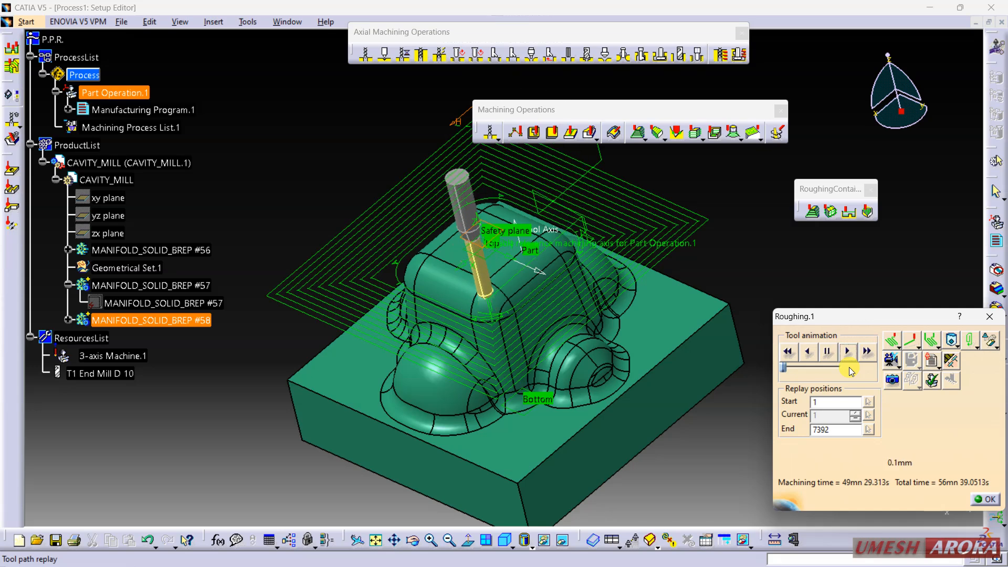
click(848, 351)
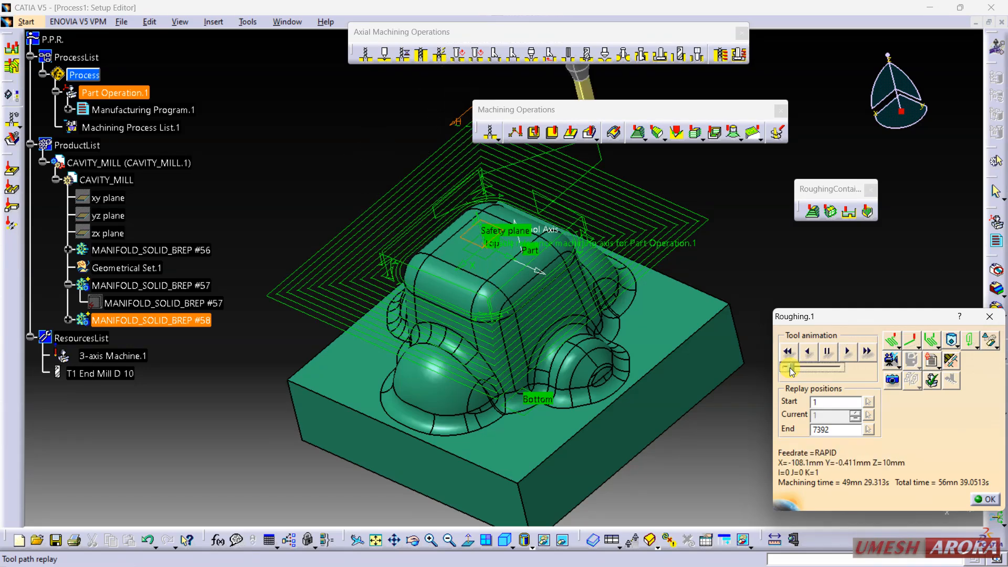
click(827, 351)
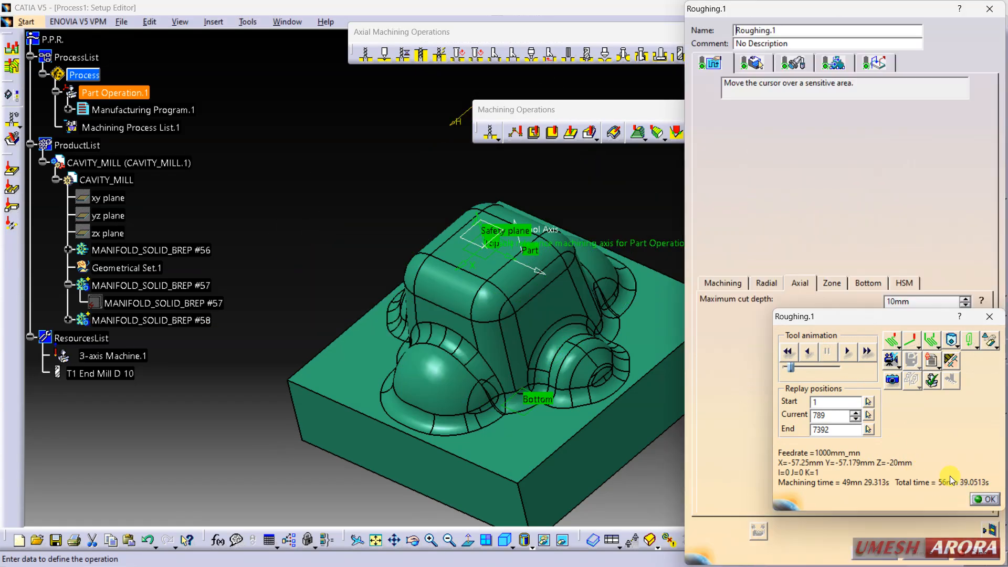
- Change the tool path style to Spiral and play its replay (4248 points, about 56mn)
click(994, 499)
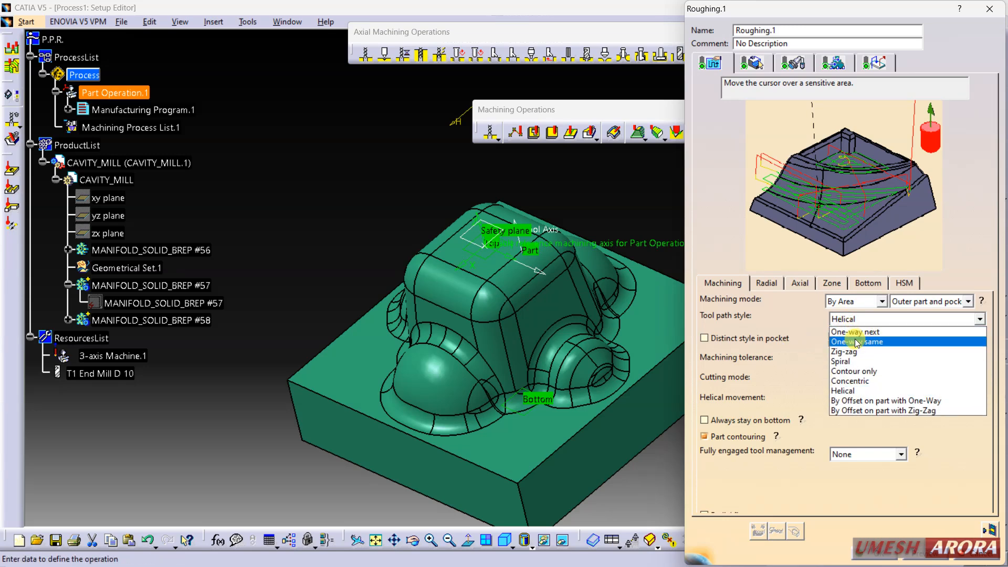
click(840, 361)
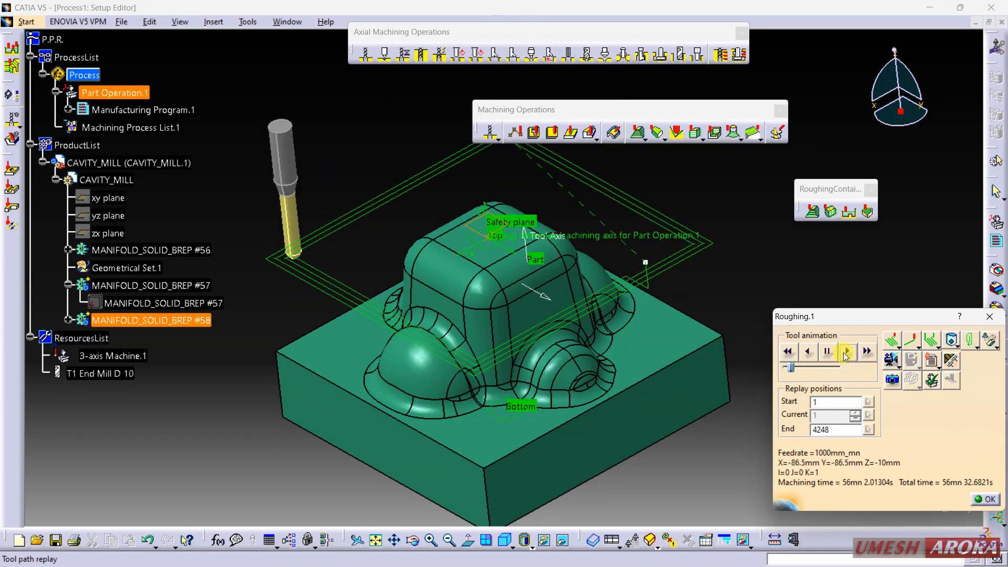
click(847, 351)
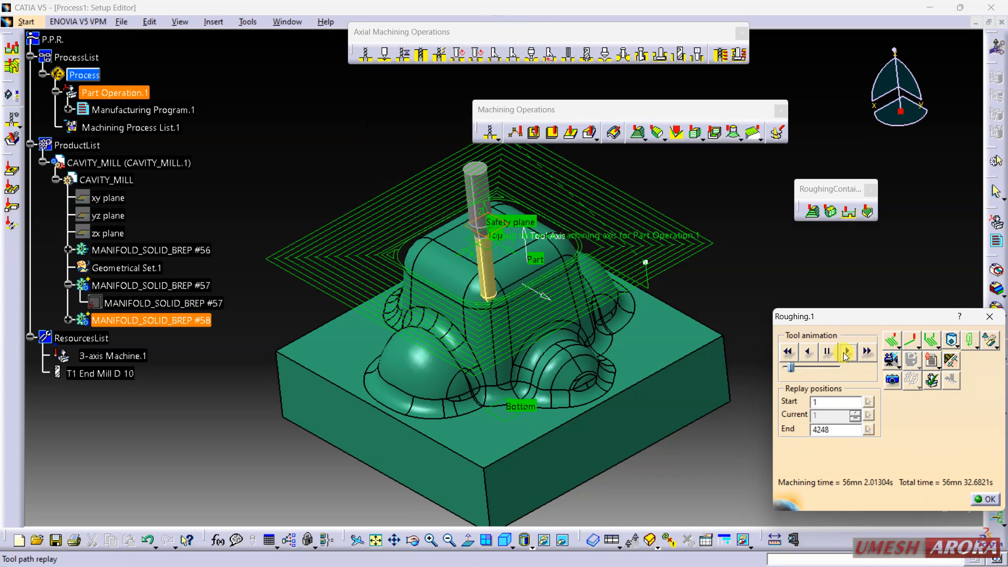
click(846, 352)
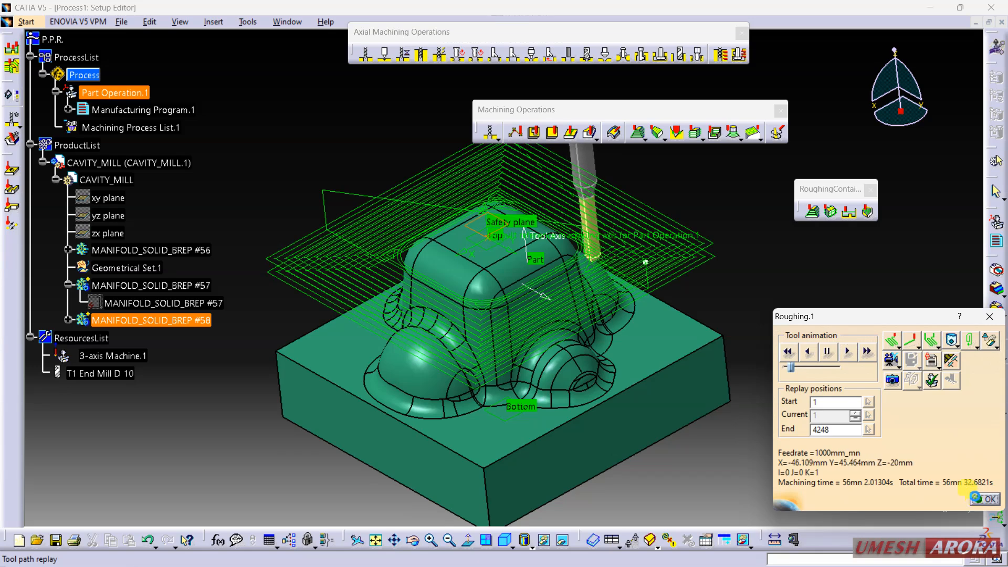
- Change the tool path style to Zig-zag, then rewind and play it (1949 points, about 44mn)
click(992, 499)
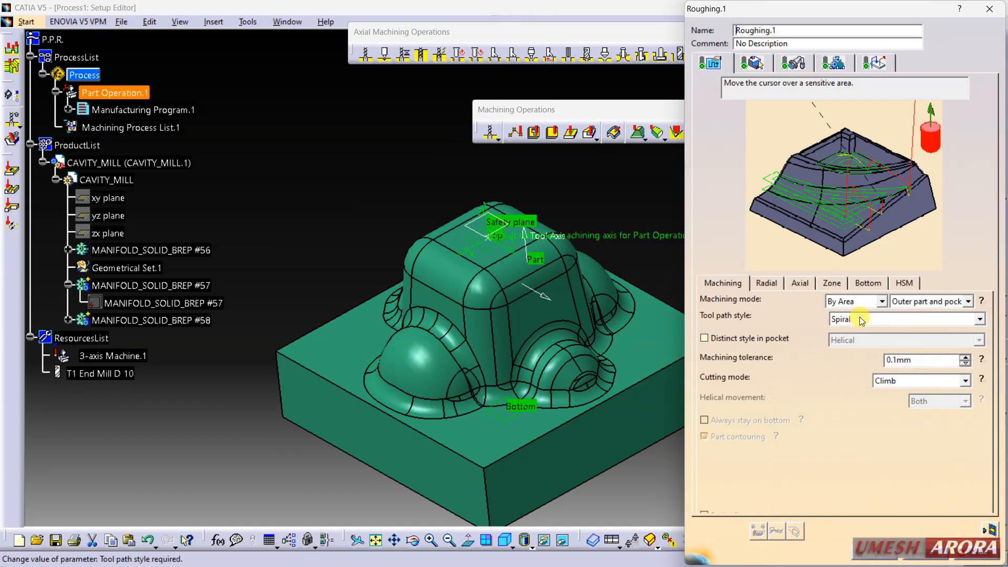
click(978, 319)
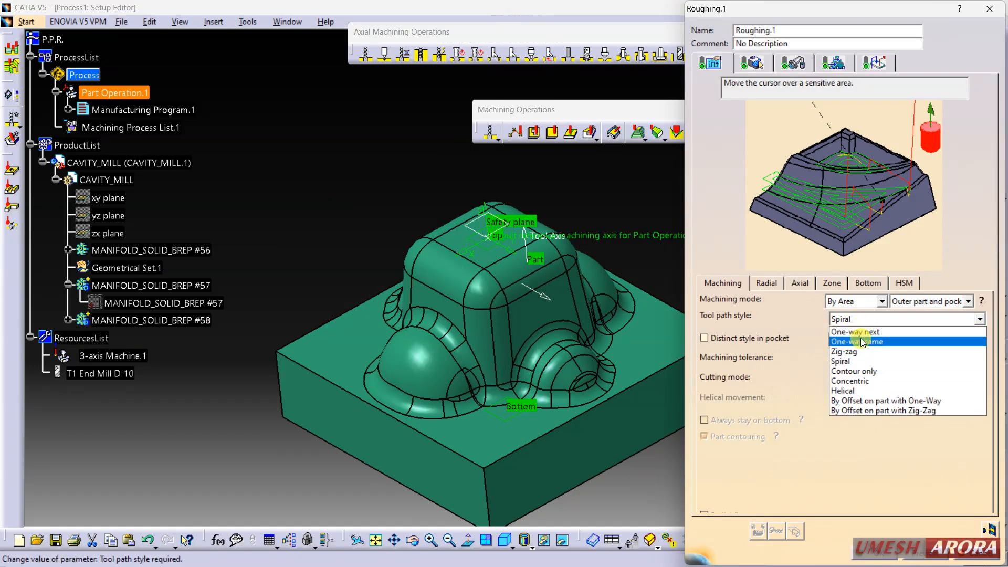
mouse_move(865, 351)
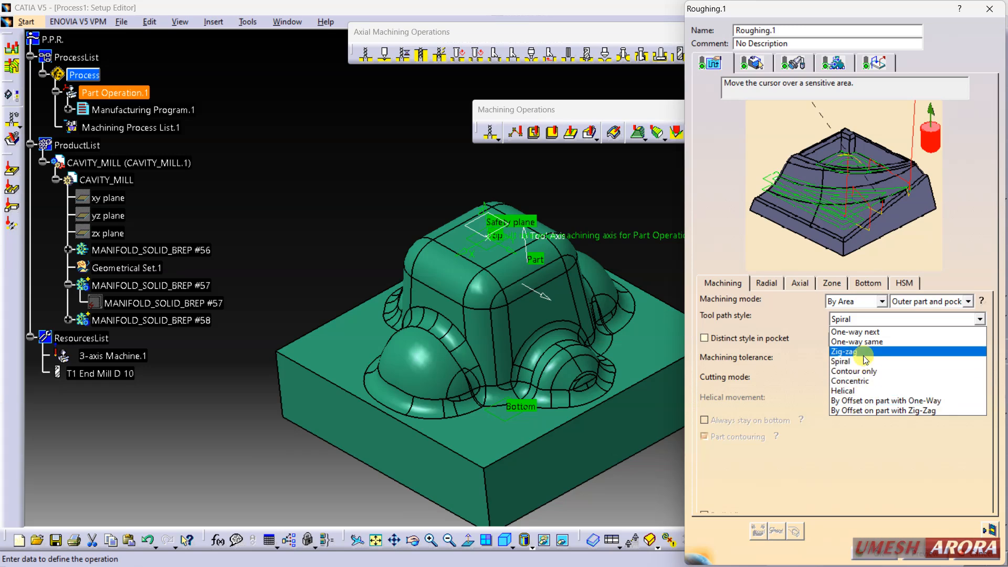
click(843, 351)
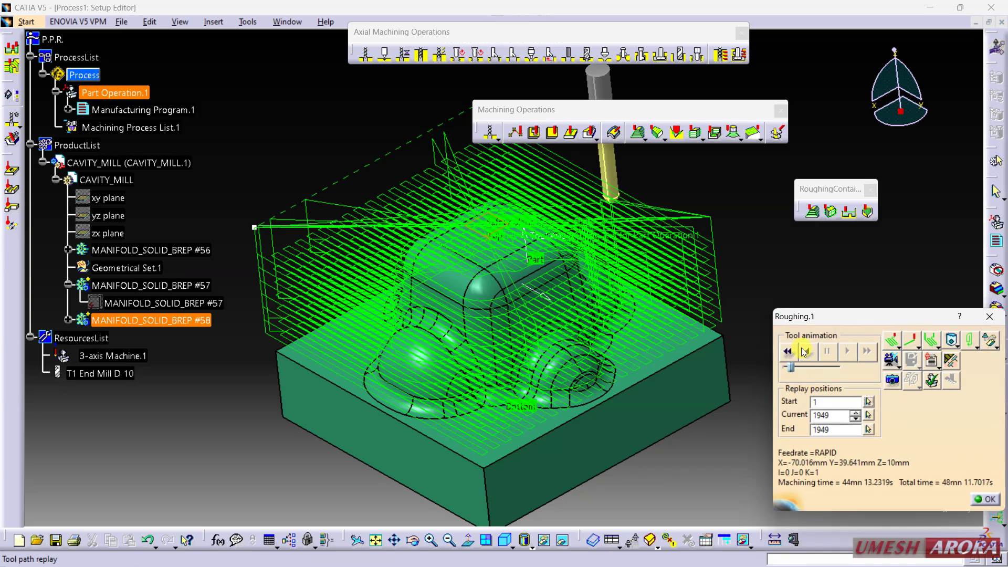
click(787, 352)
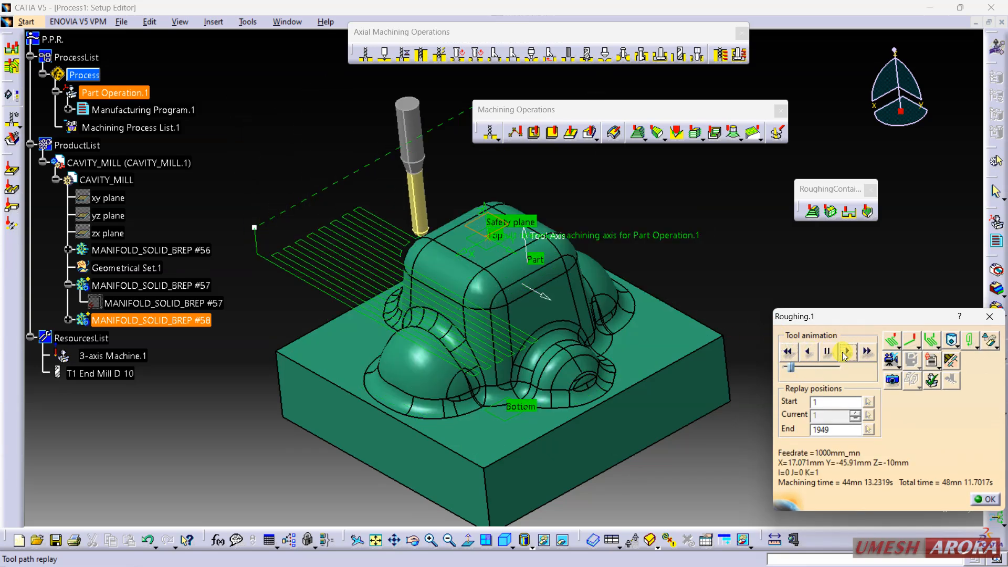
click(846, 351)
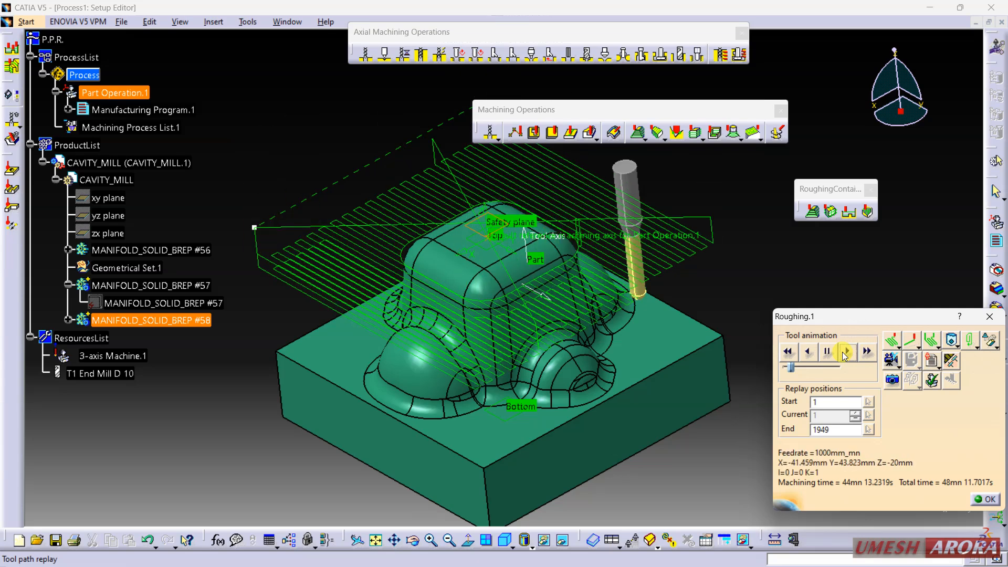
click(847, 351)
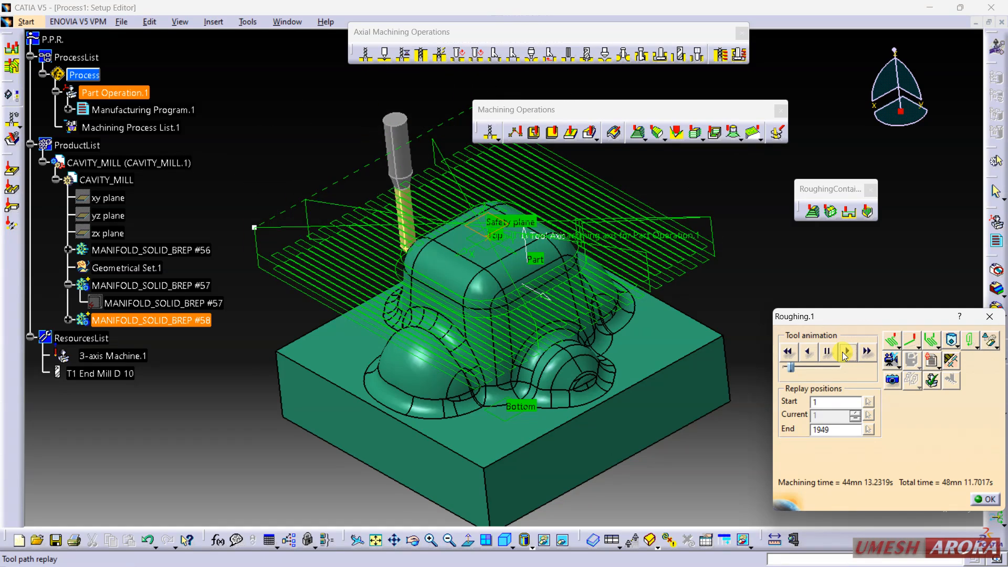
- Return Roughing.1 to Helical tool path style with 0.01 mm tolerance and Both helical movement
click(846, 352)
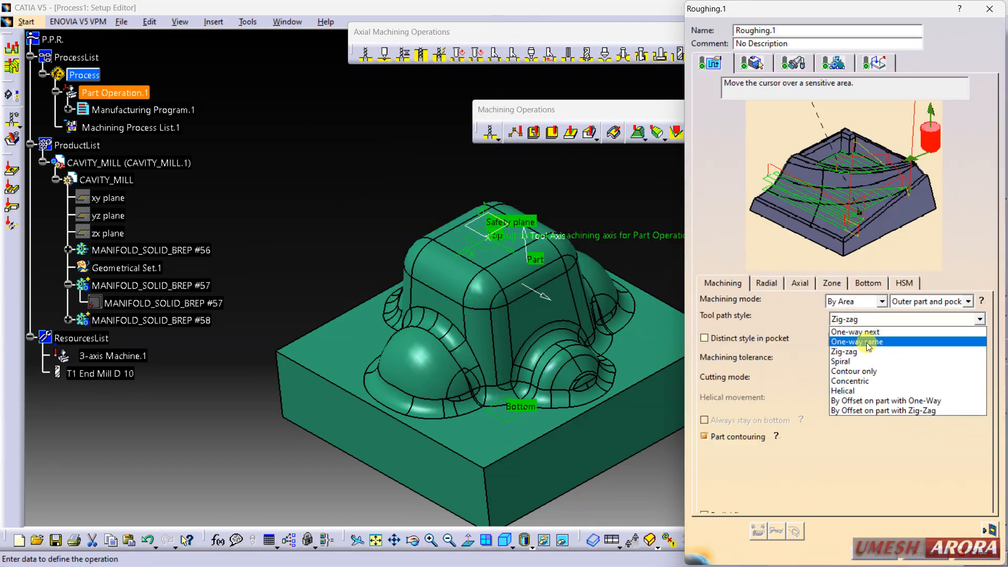
click(843, 391)
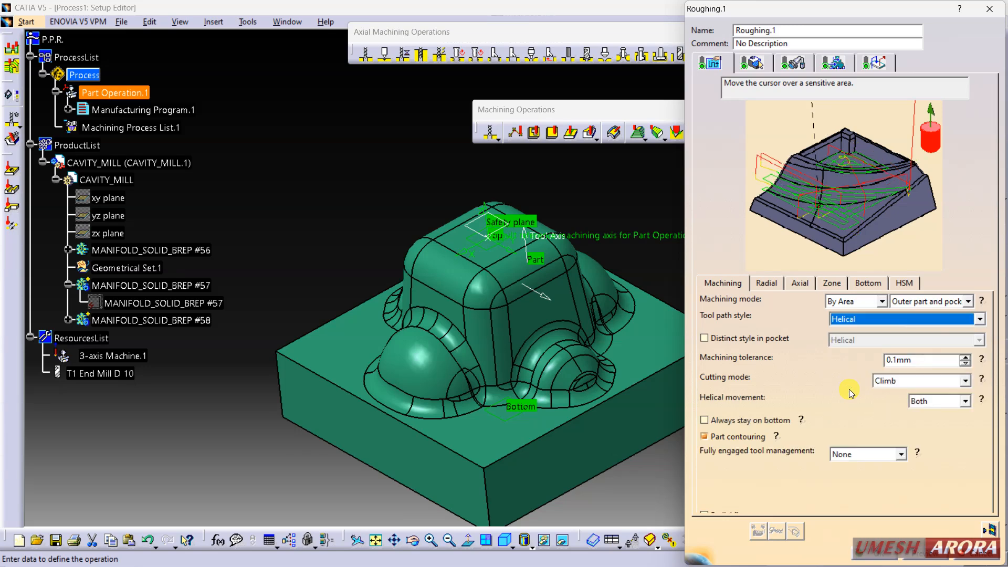
click(919, 360)
text(0.01)
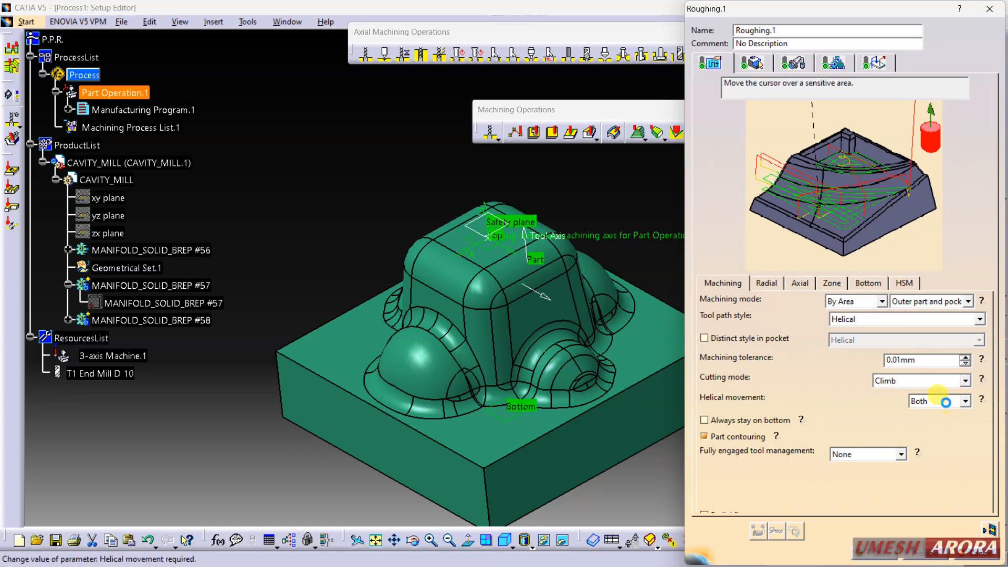
click(934, 401)
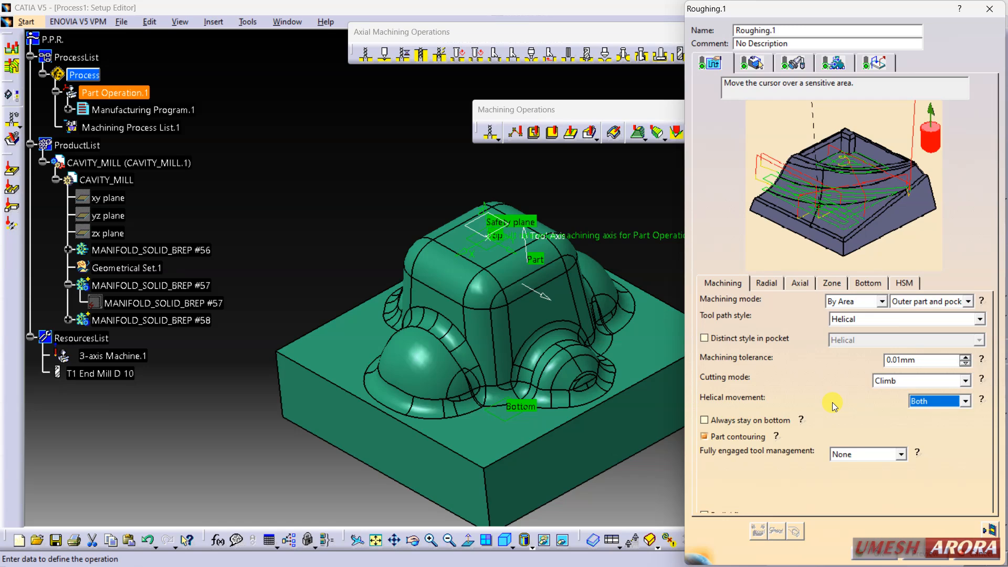
click(767, 283)
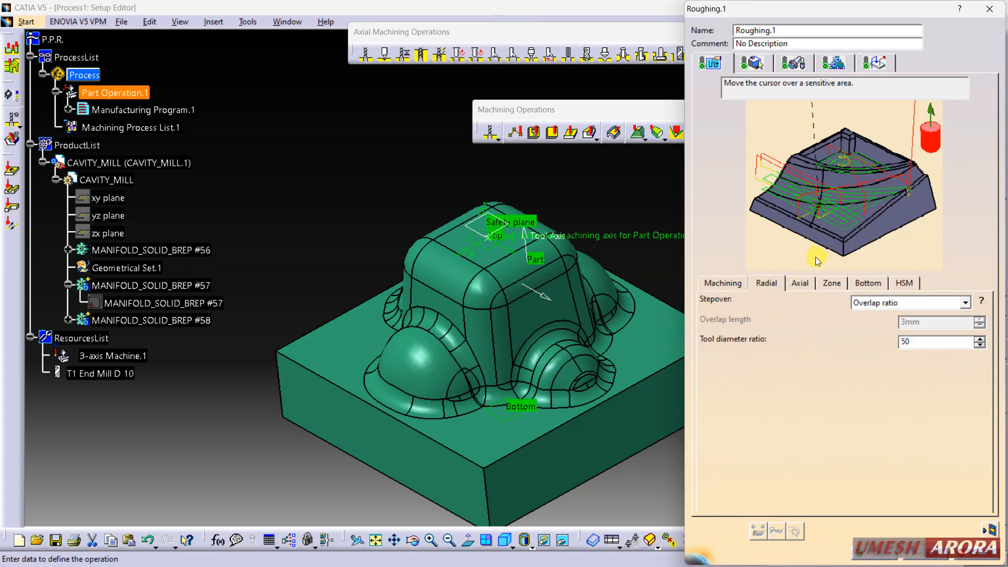
mouse_move(793, 277)
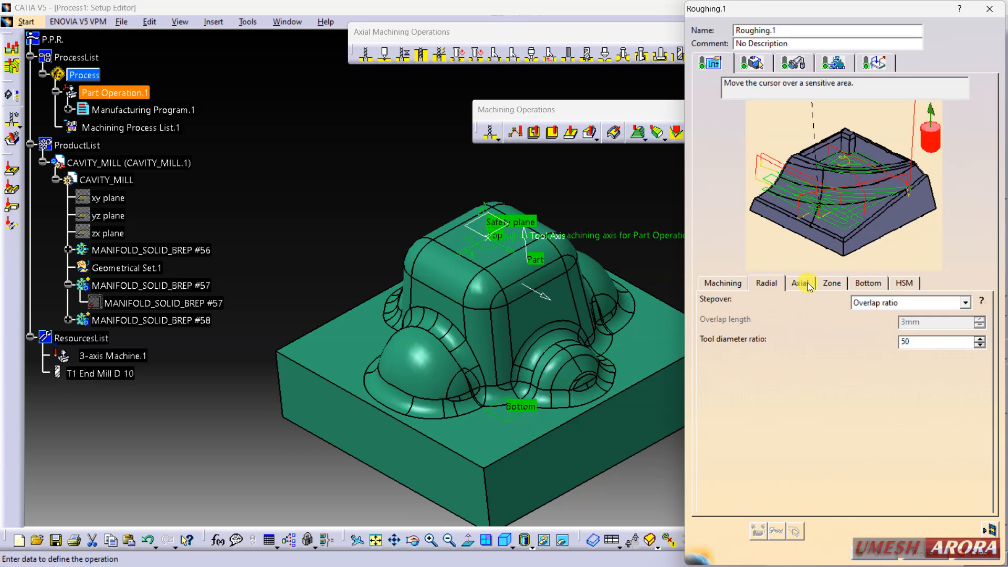
- Enter 1.0 as the roughing's maximum axial cut depth
click(800, 283)
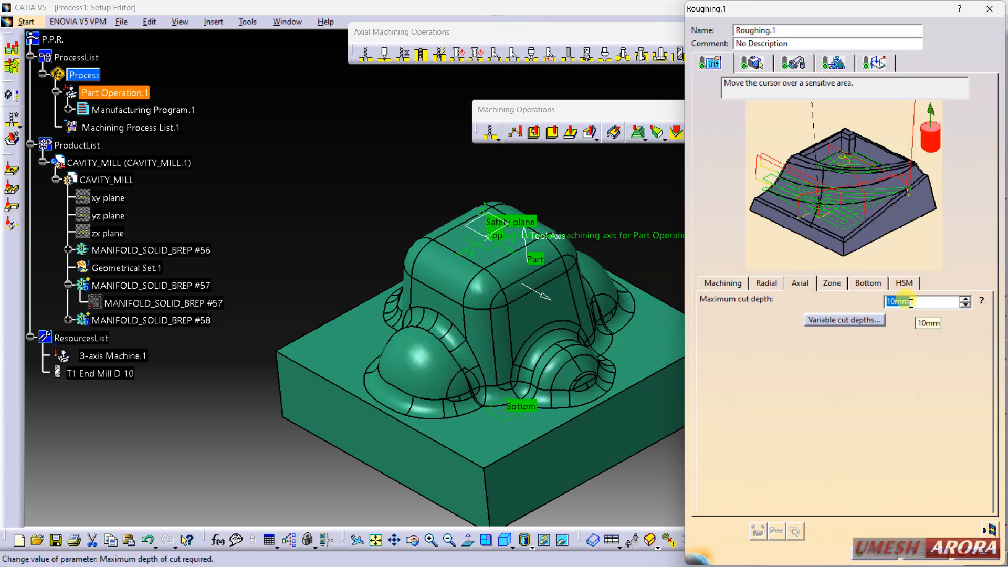
text(1.0)
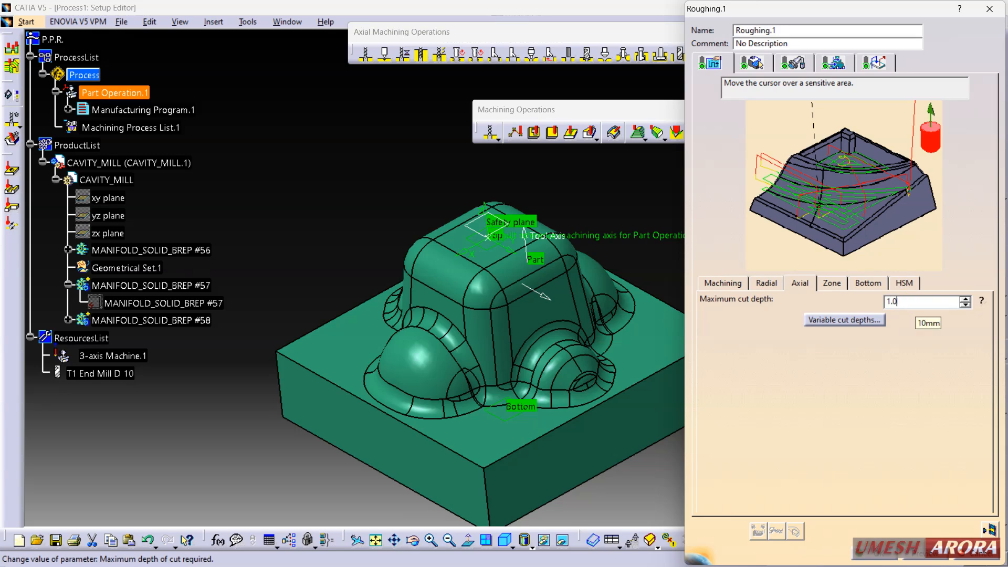
click(832, 283)
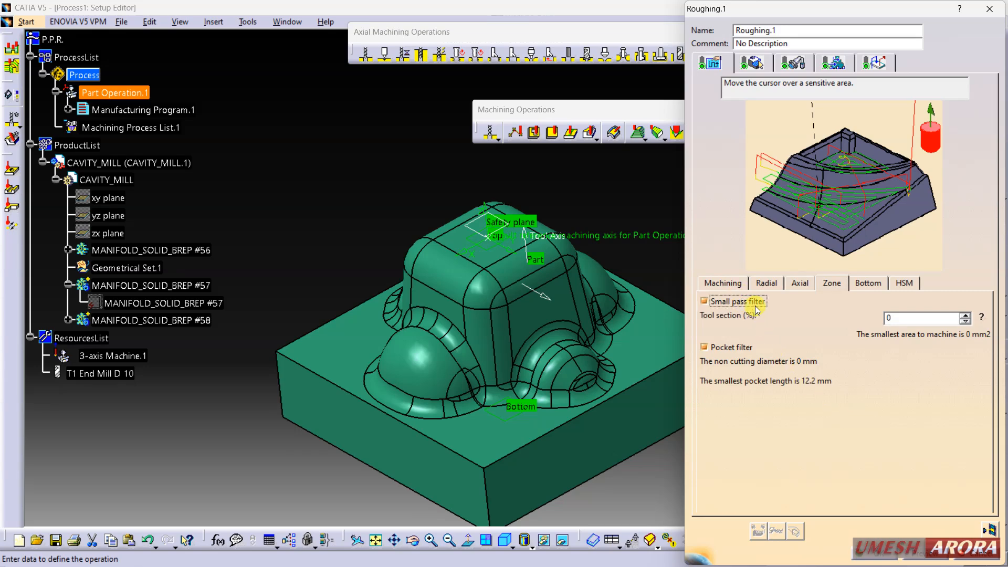
mouse_move(782, 313)
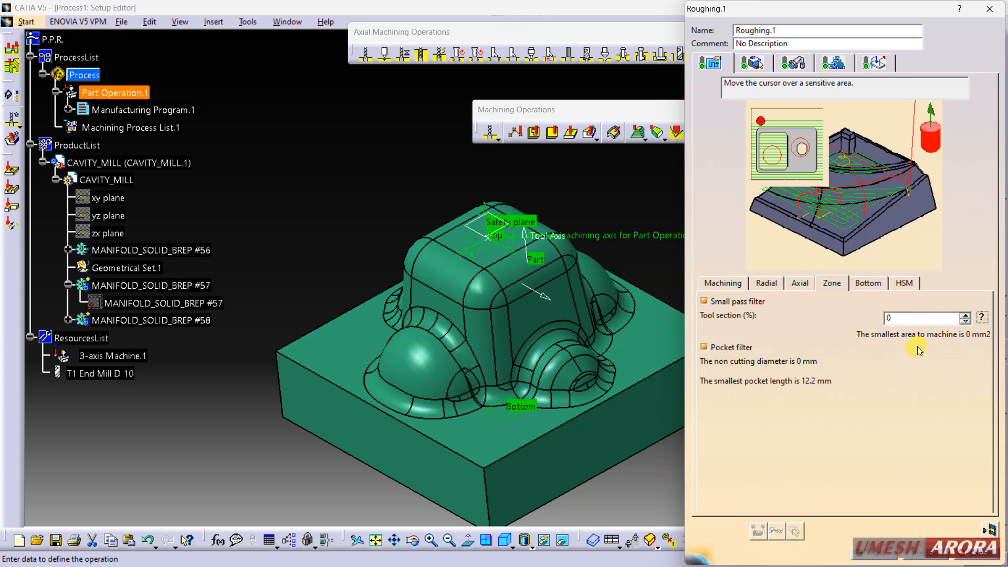
mouse_move(945, 334)
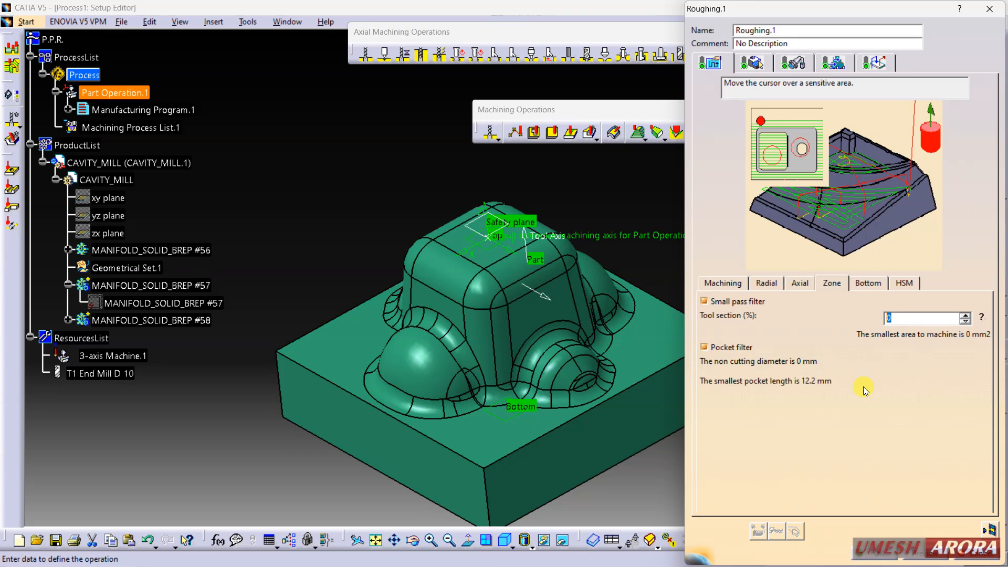
mouse_move(671, 303)
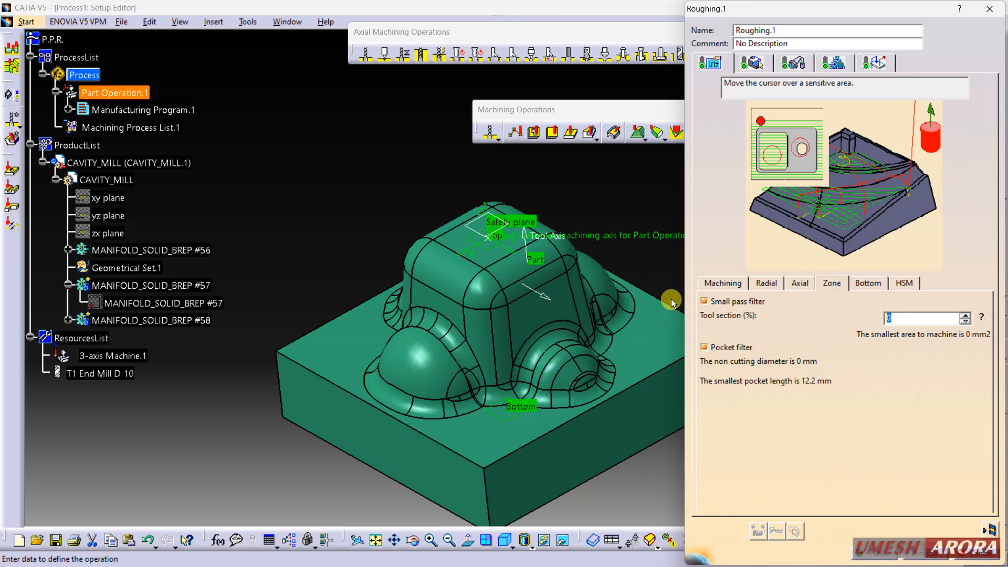
- Uncheck Small pass filter on the Zone tab, leaving the pocket filter active
click(705, 301)
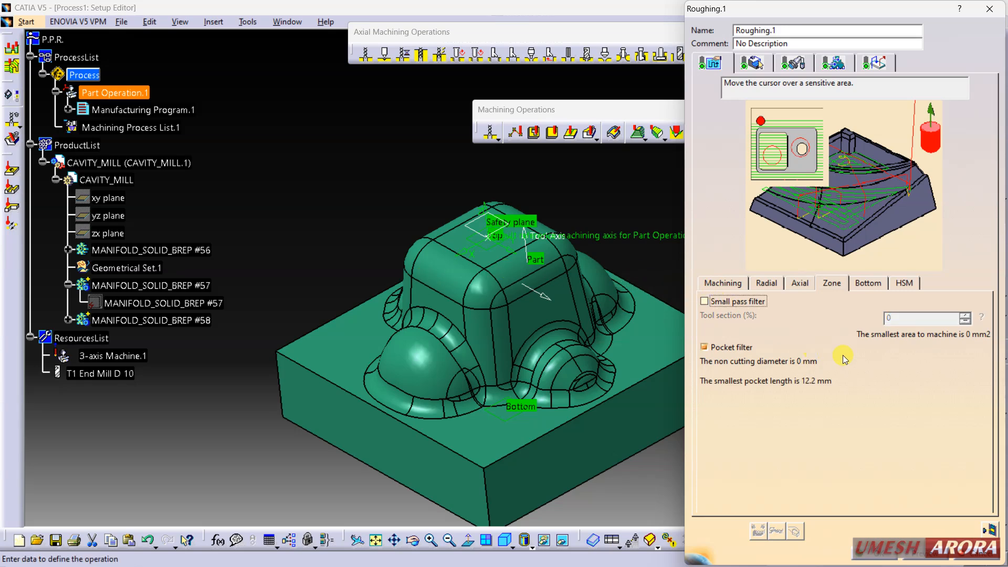
- Toggle automatic horizontal area detection off again and enable high speed milling
click(868, 283)
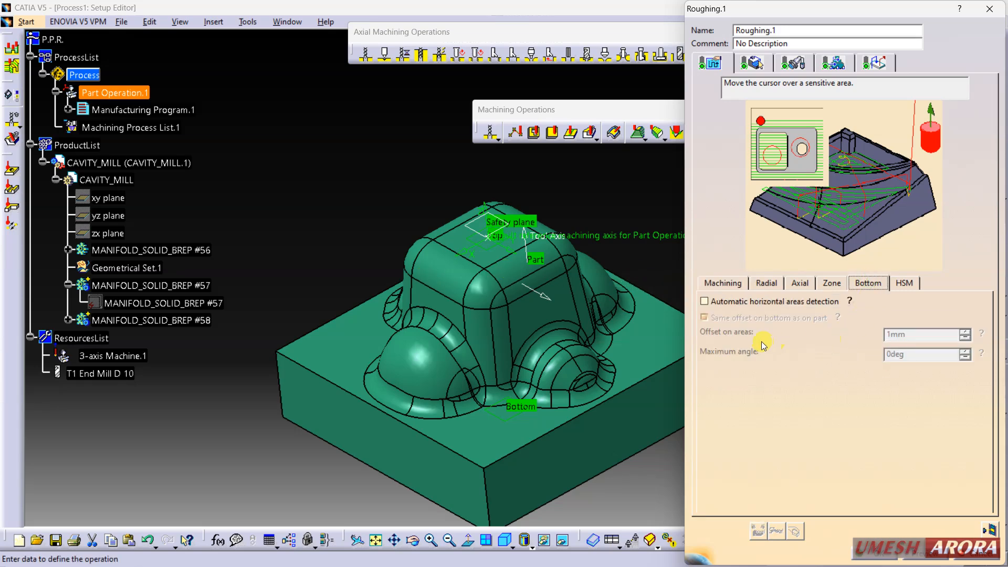
mouse_move(807, 307)
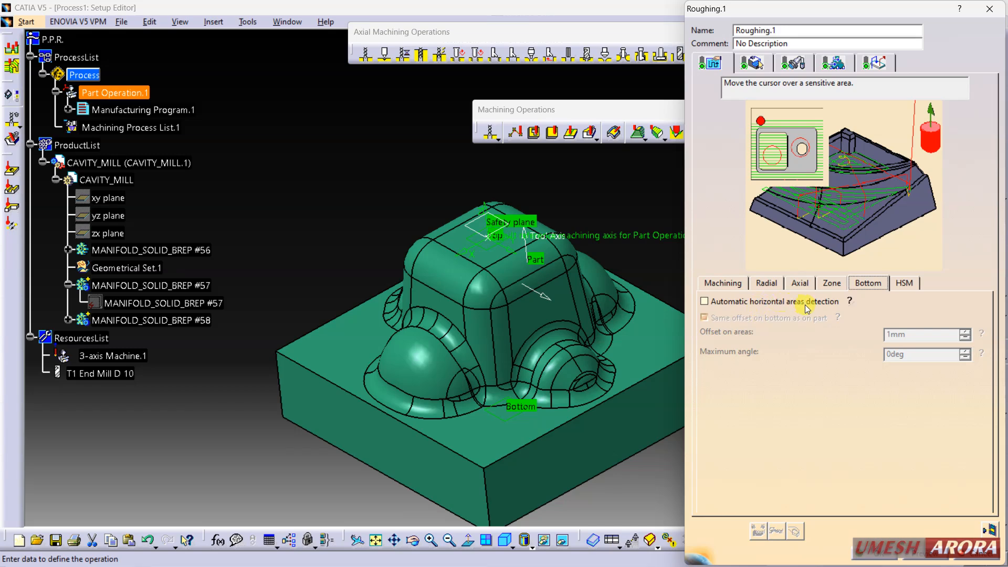
click(705, 302)
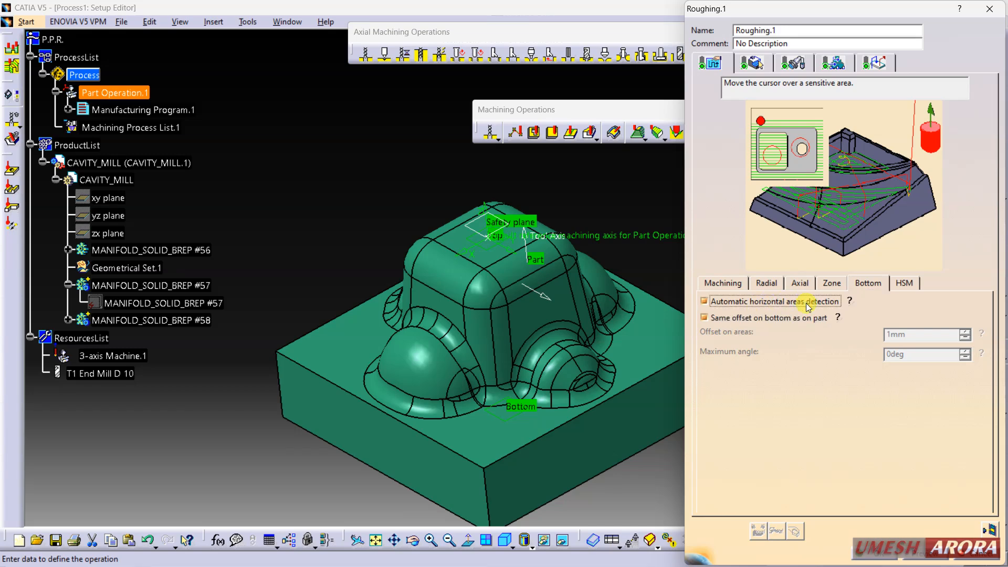
click(704, 301)
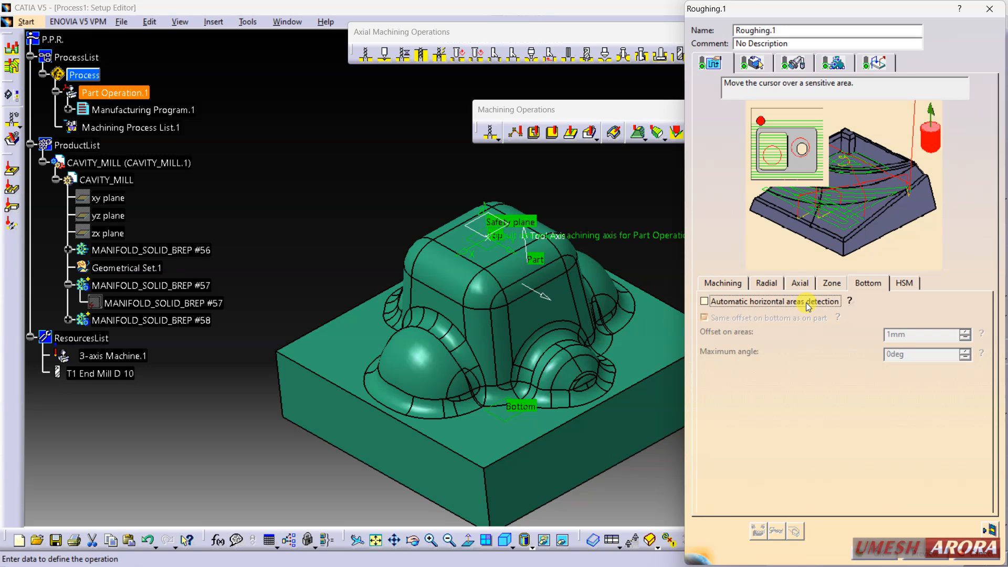
click(905, 283)
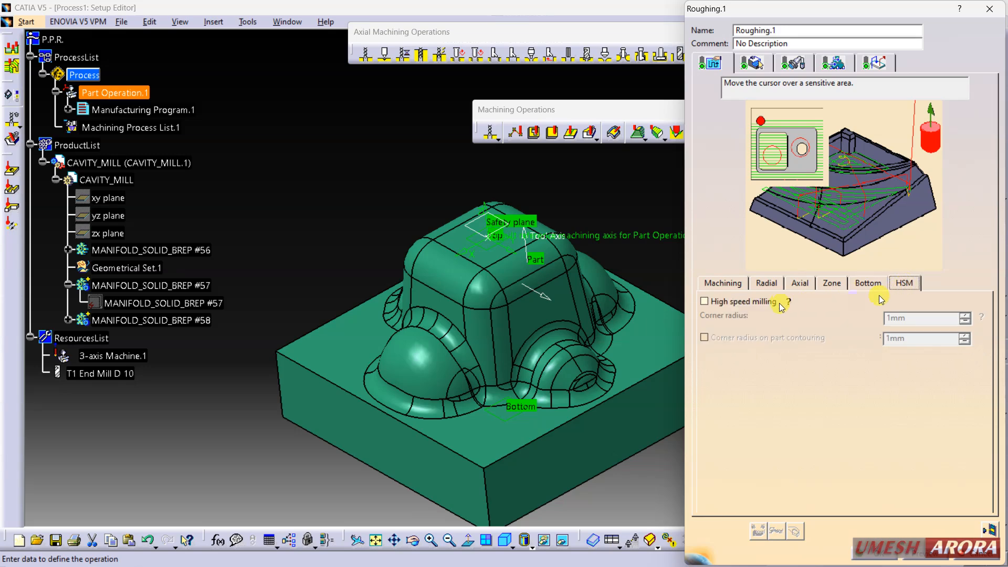
click(704, 302)
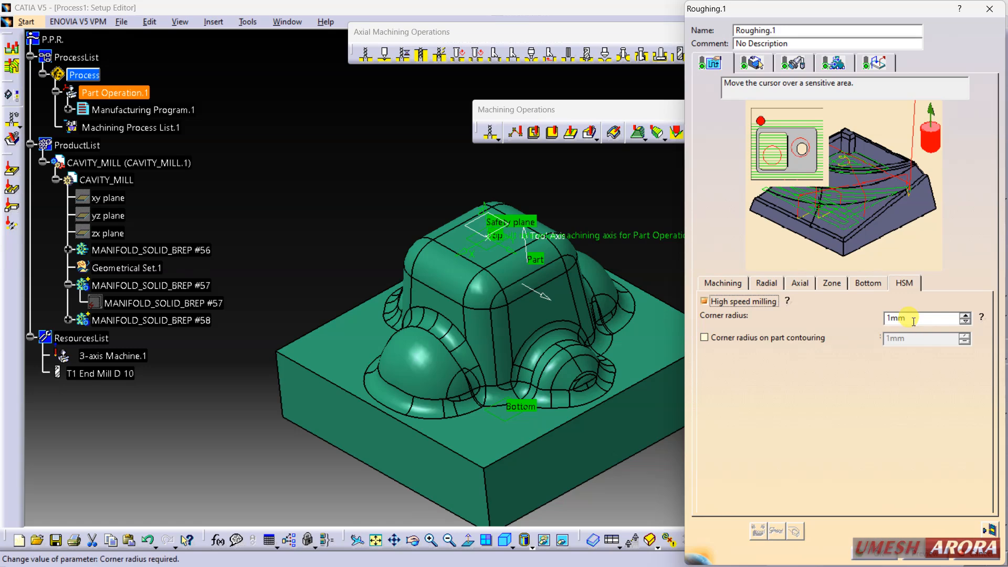
click(705, 302)
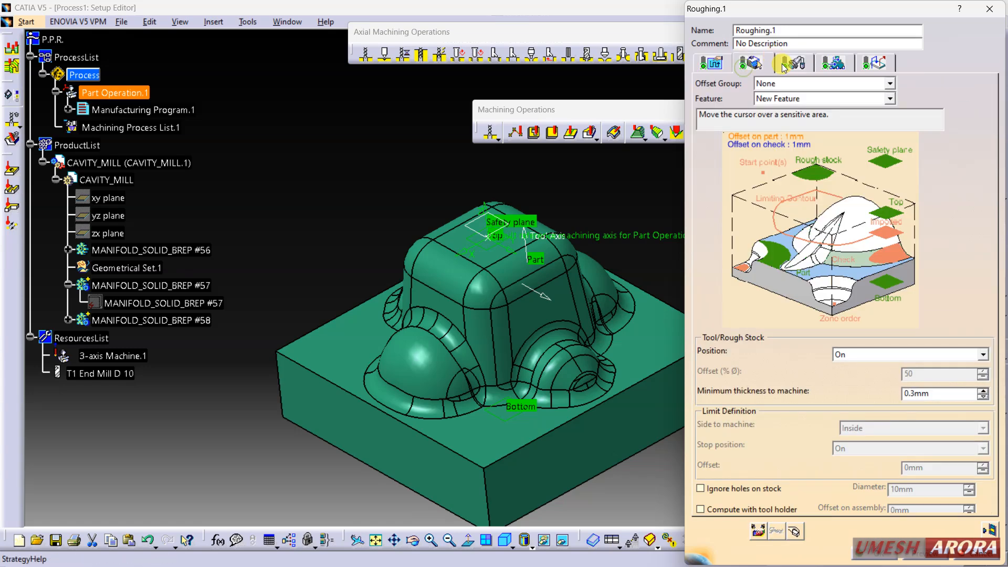
- Make the end mill flat: D 20mm, Rc 1mm, L 200mm, Lc 120mm, l 140mm, db 30mm
click(793, 63)
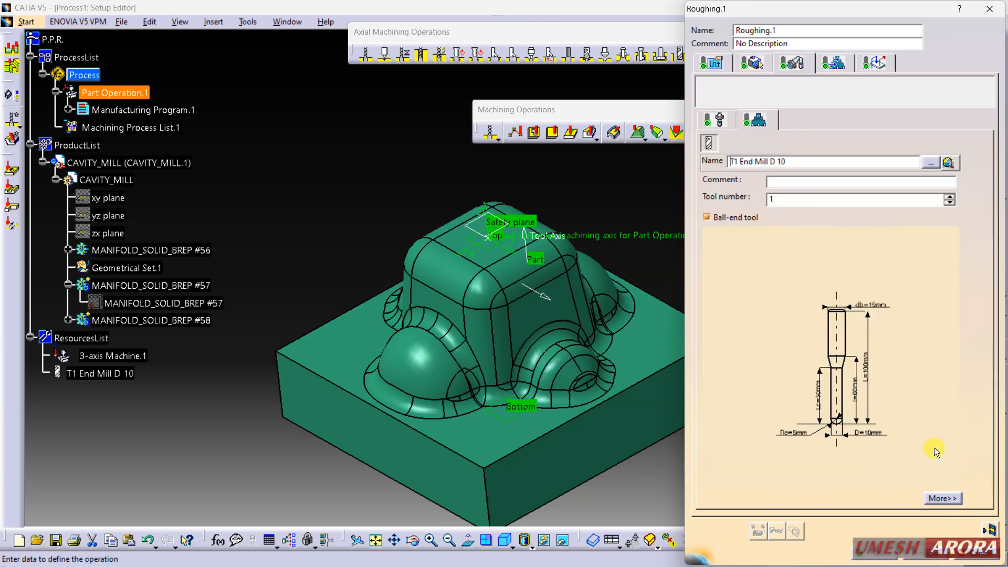
click(707, 217)
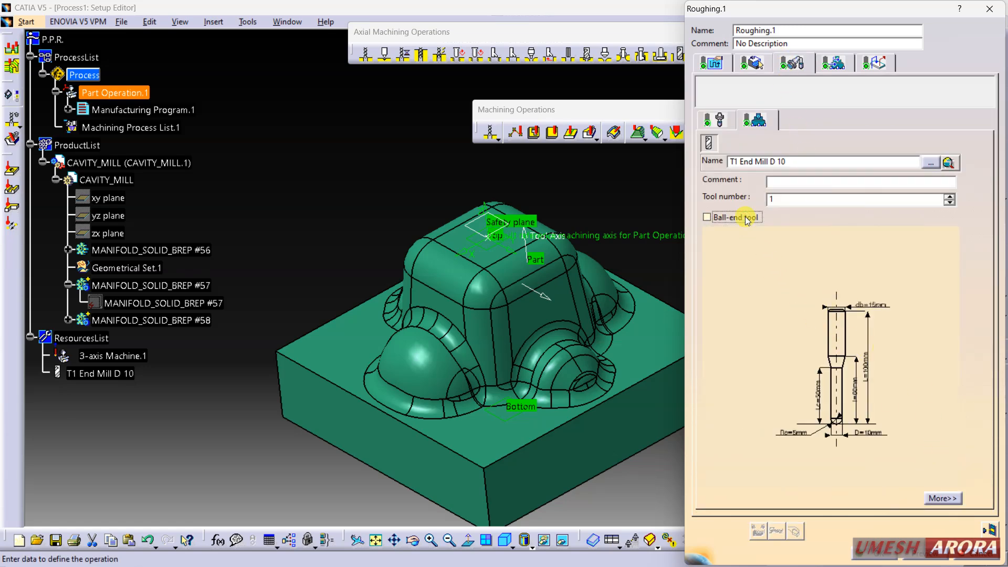
click(943, 512)
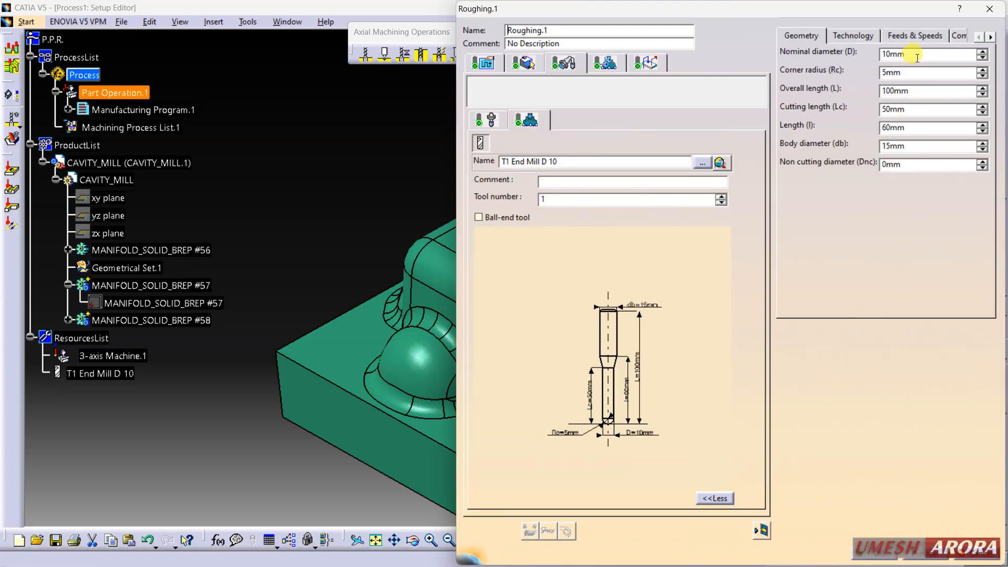
text(20mm)
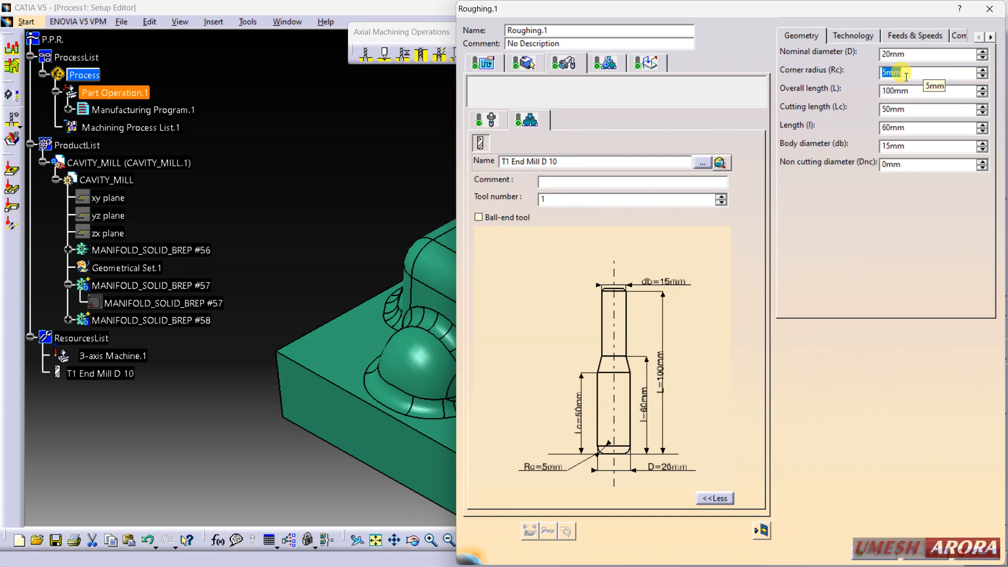
text(1mm)
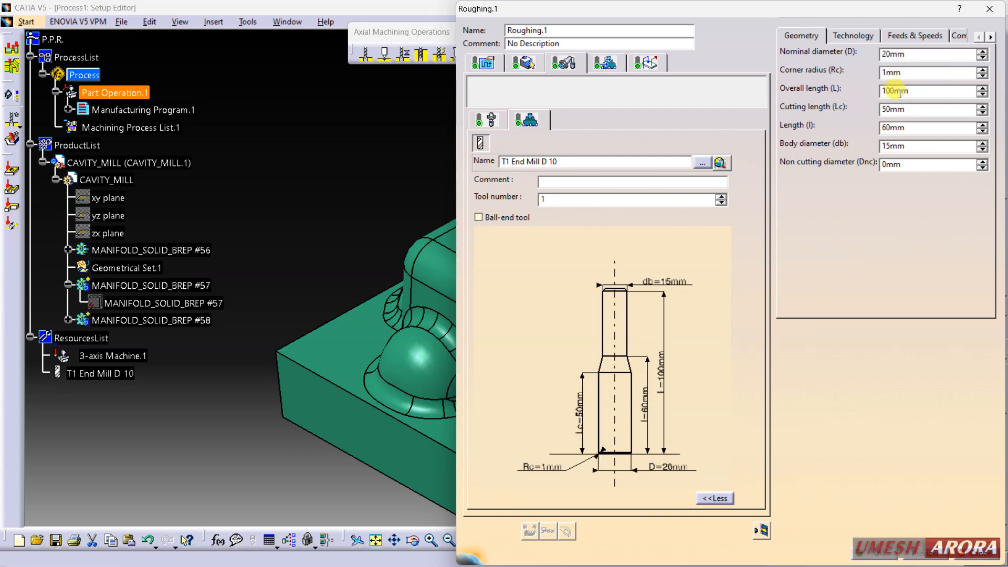
text(2)
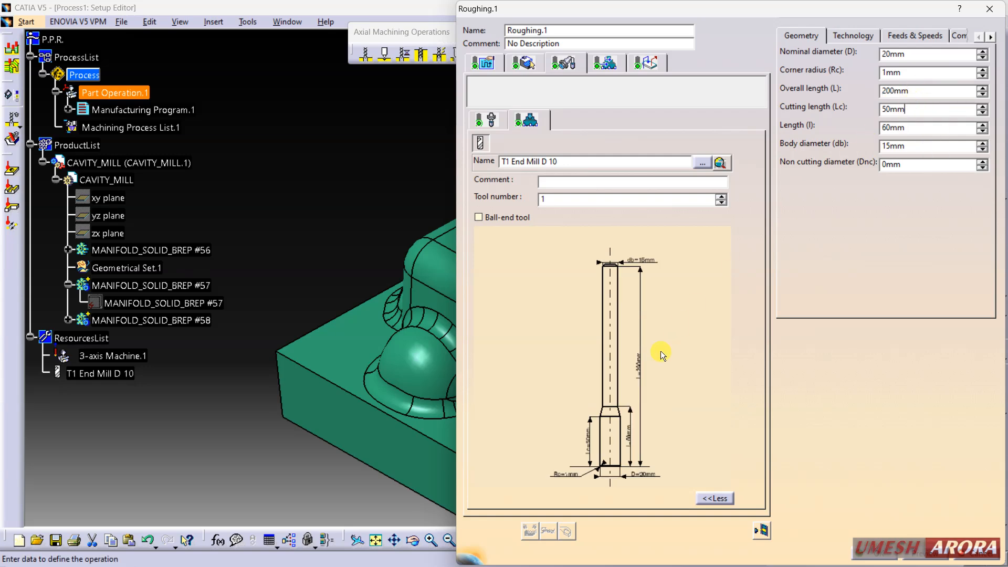
mouse_move(629, 449)
text(1)
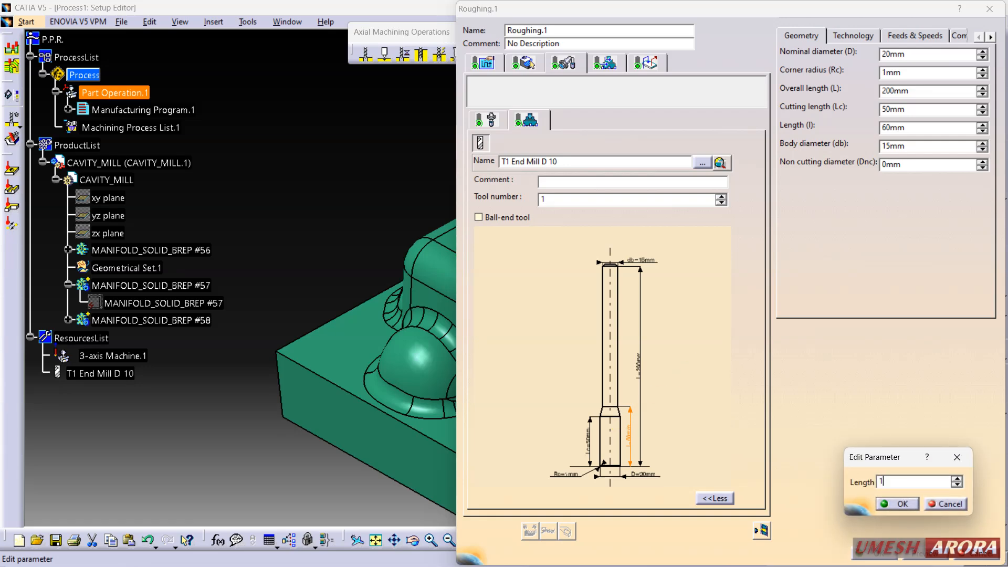
click(897, 504)
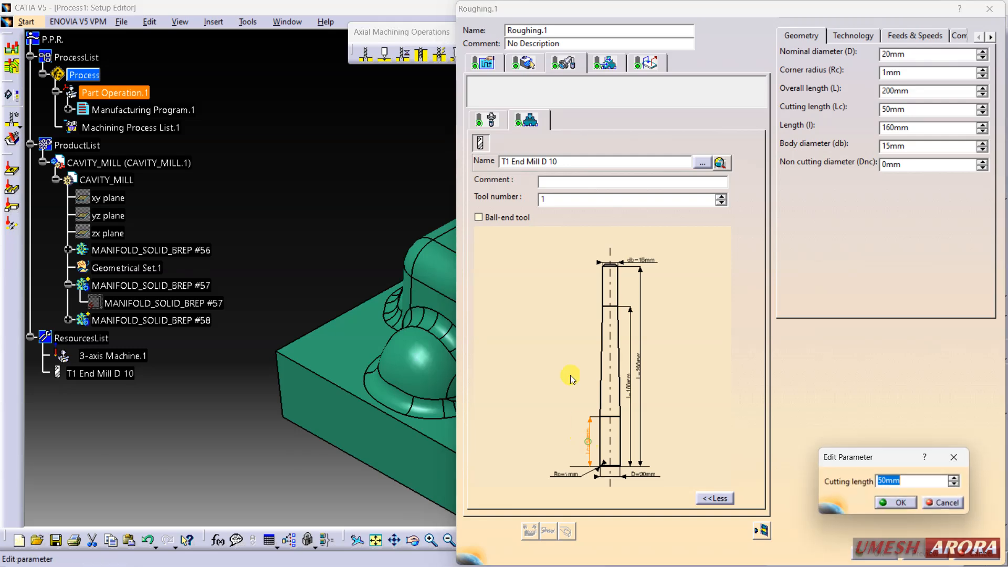
text(12)
text(3)
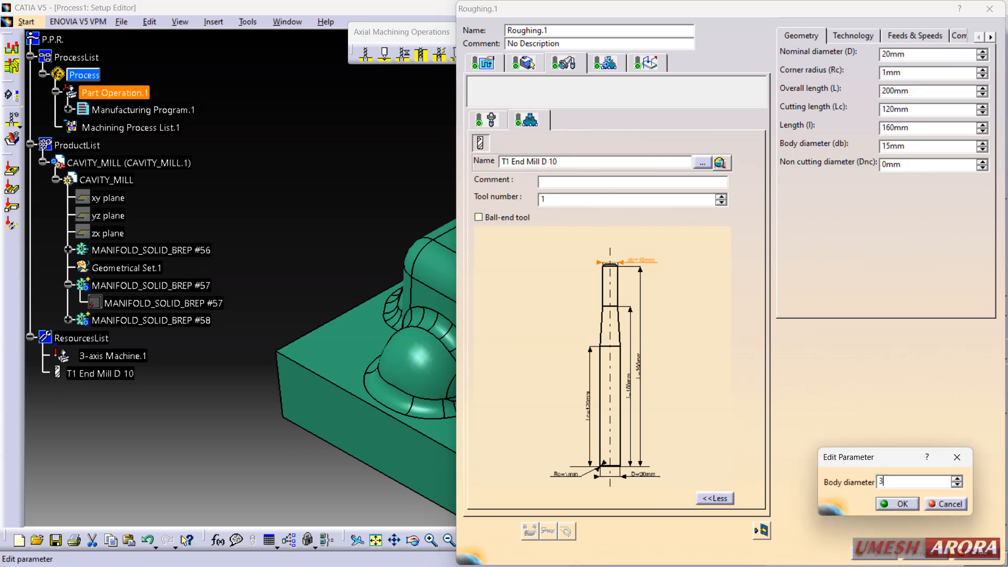
click(897, 504)
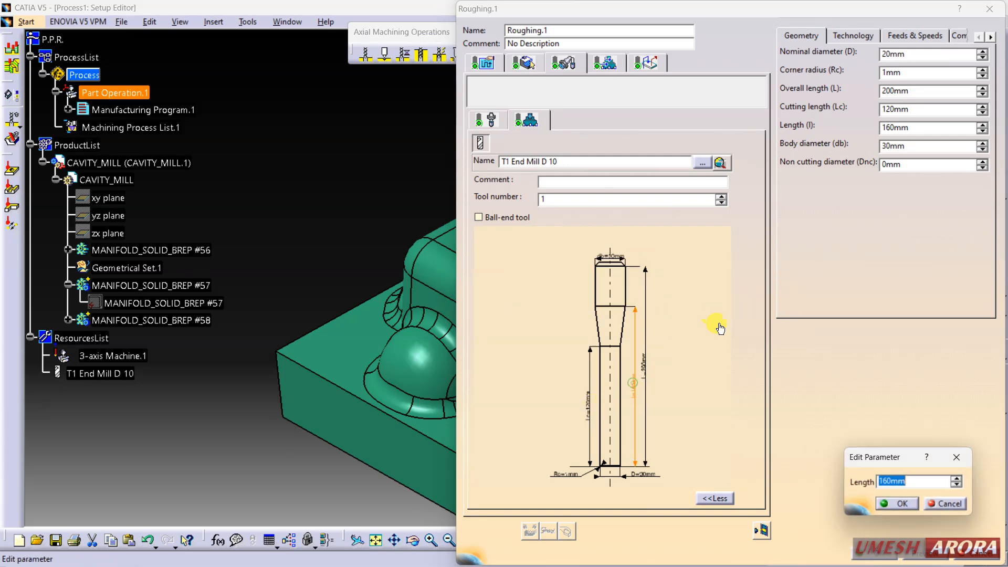
text(1)
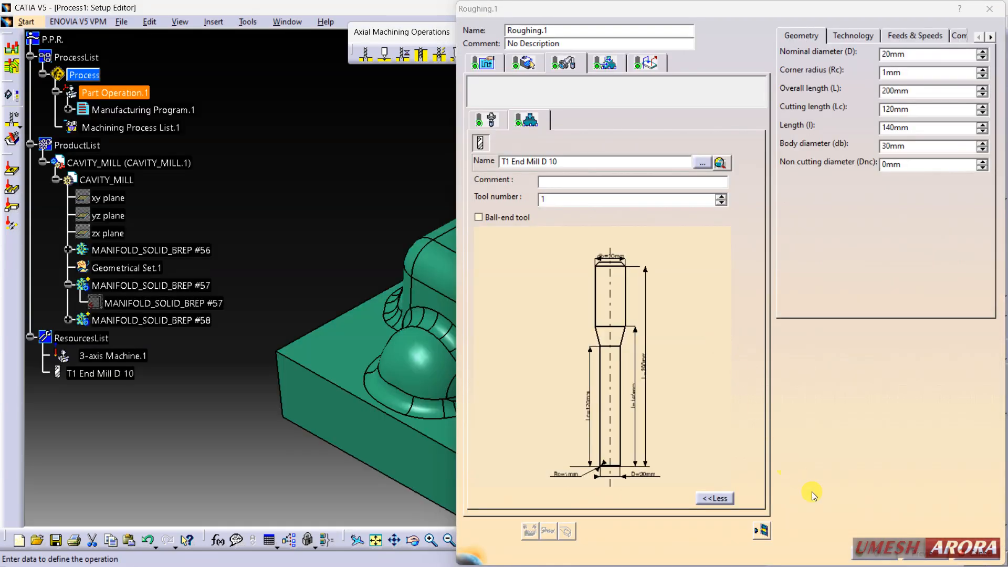
mouse_move(763, 532)
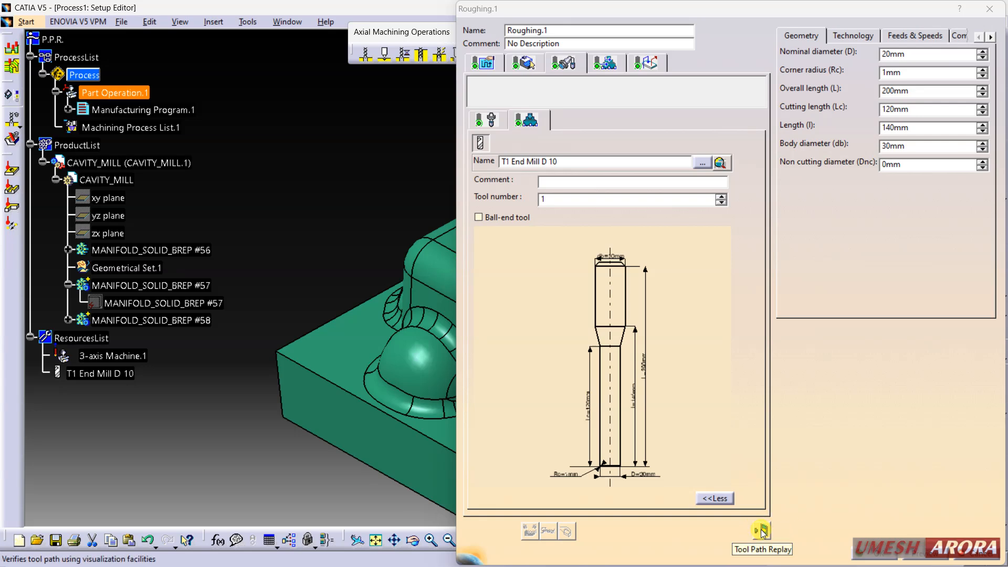
- Compute and replay the Roughing.1 tool path, reviewing the tool and geometry tabs
click(764, 530)
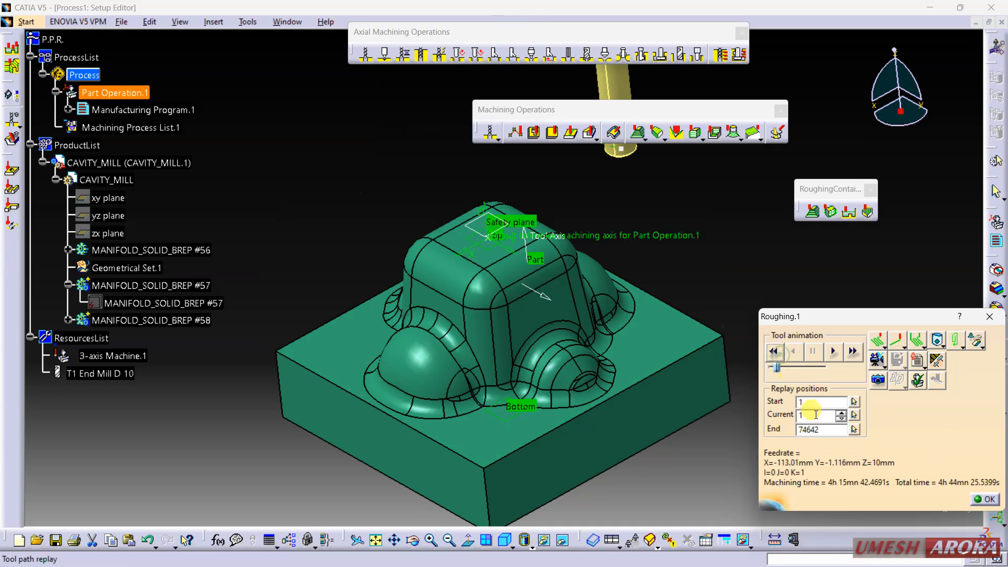
click(143, 110)
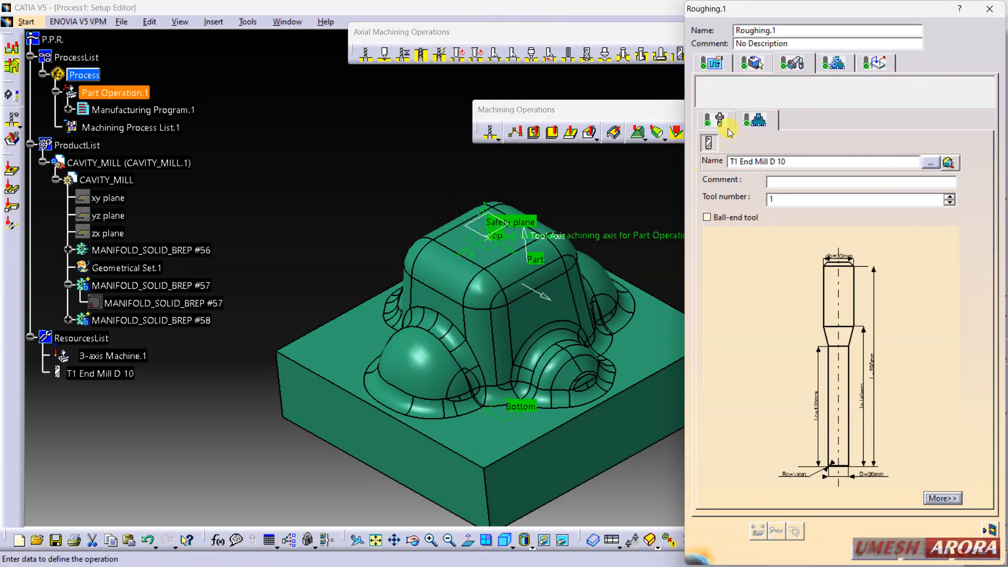
click(753, 62)
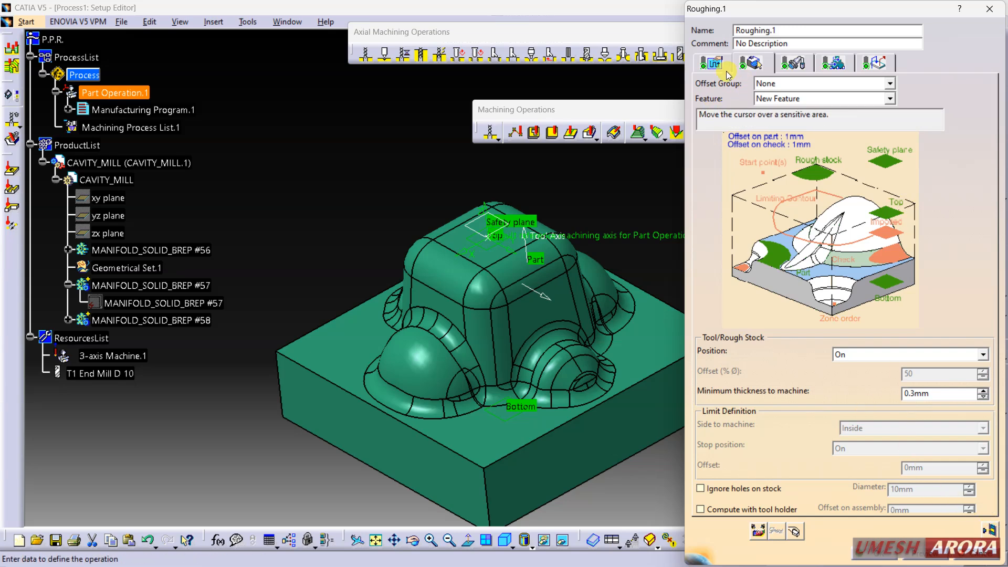
click(752, 63)
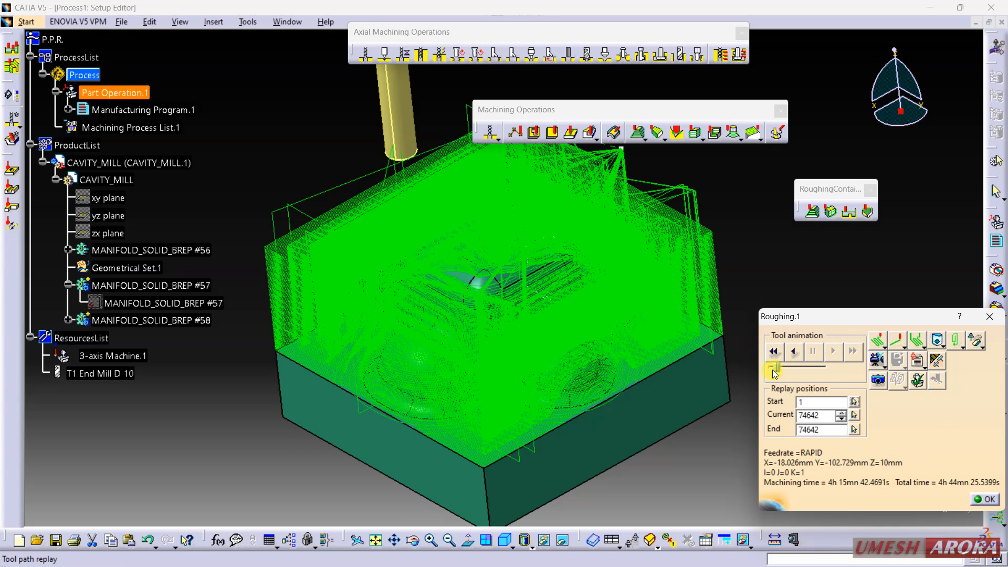
click(774, 351)
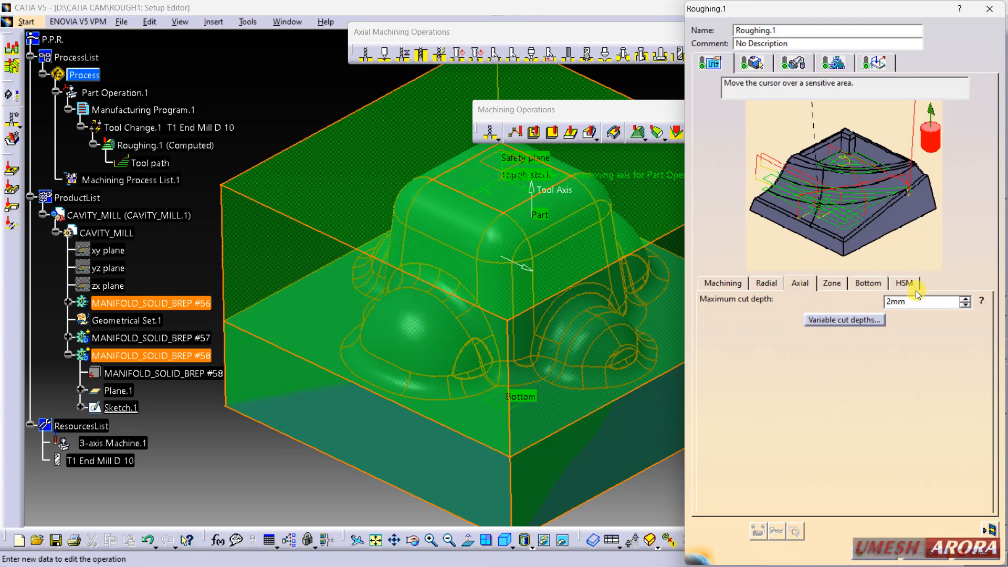
mouse_move(927, 313)
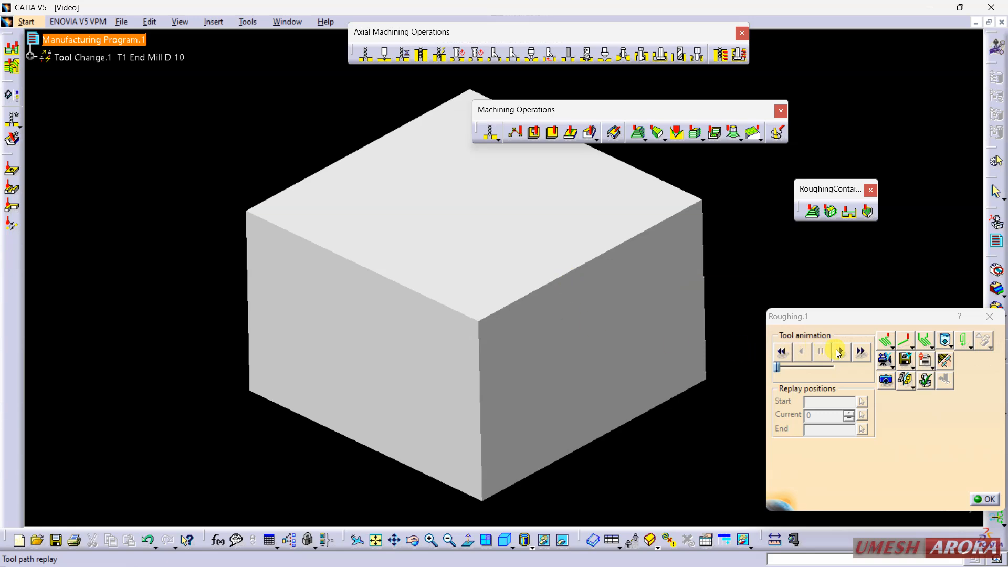
- Play the video stock-removal simulation, adjusting speed, until stepped layers surround the core
click(839, 351)
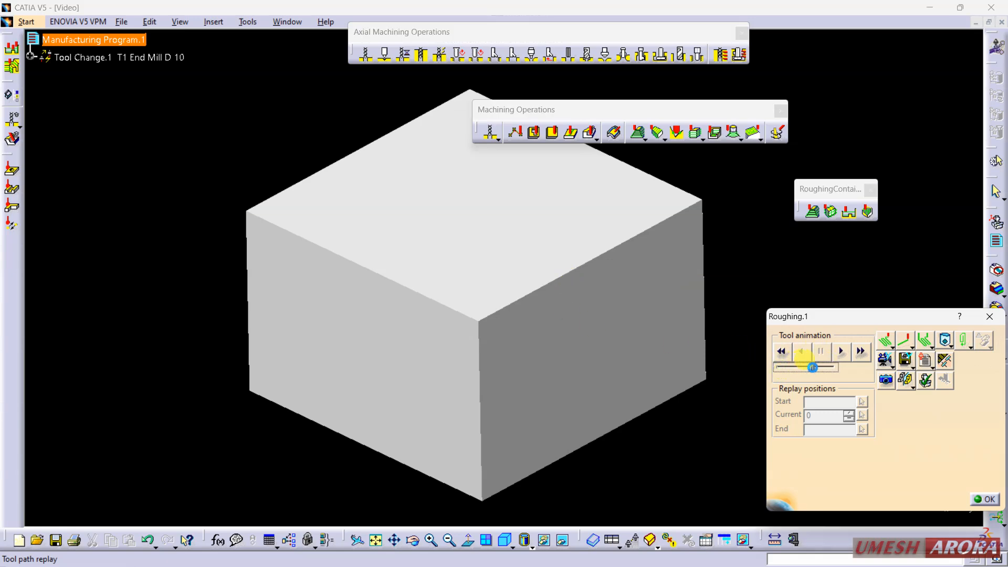
click(840, 351)
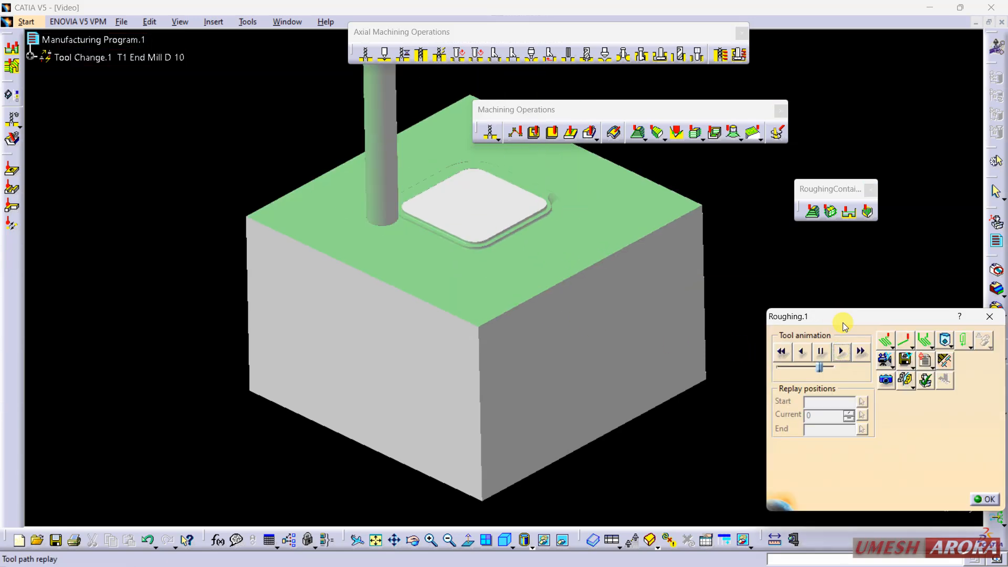
click(841, 351)
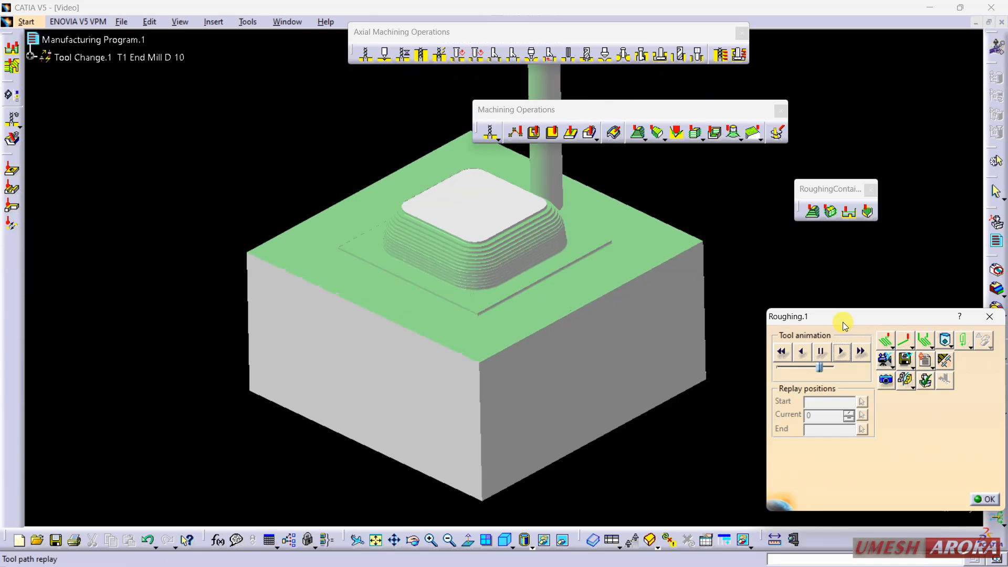
click(840, 351)
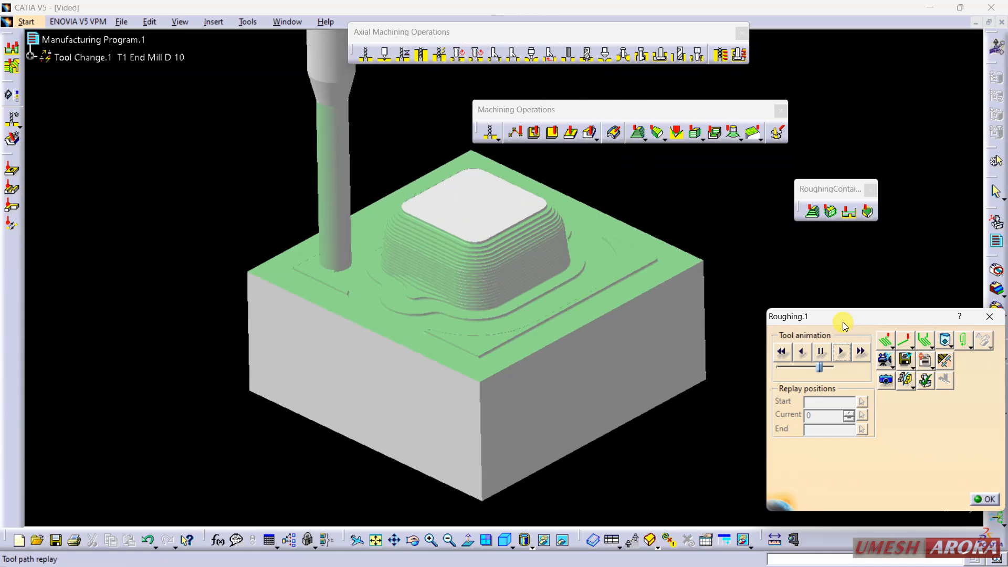
click(841, 352)
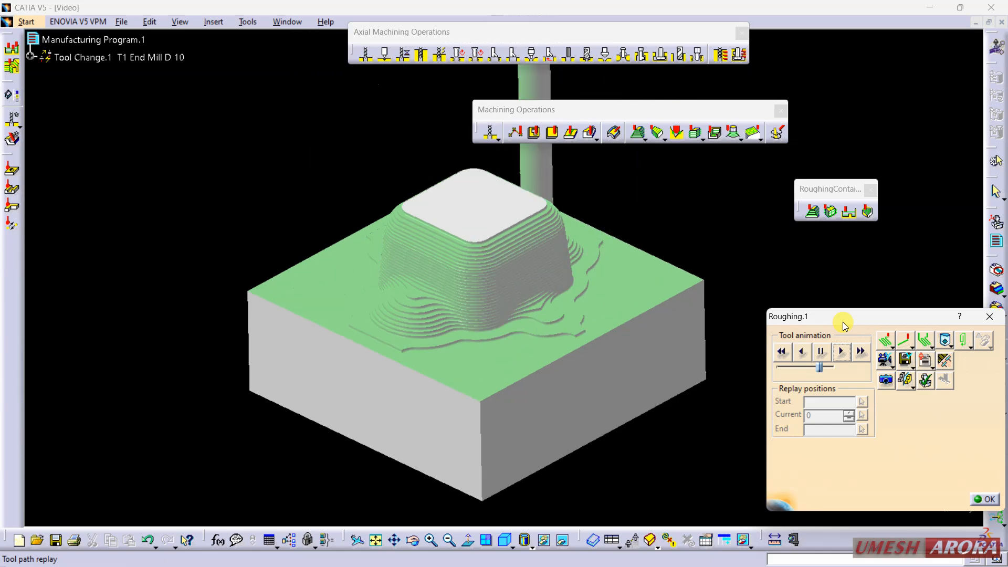
click(841, 351)
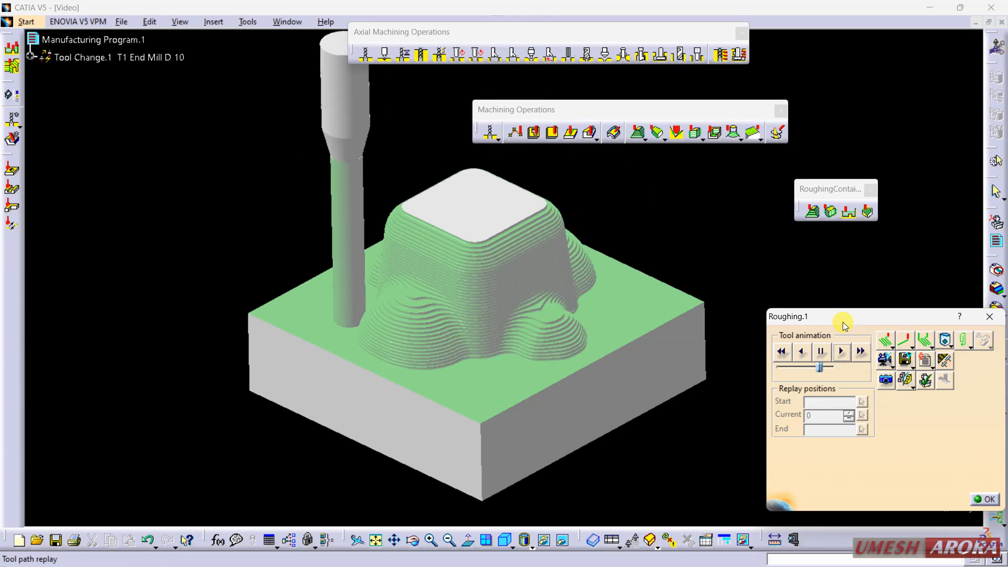
click(841, 351)
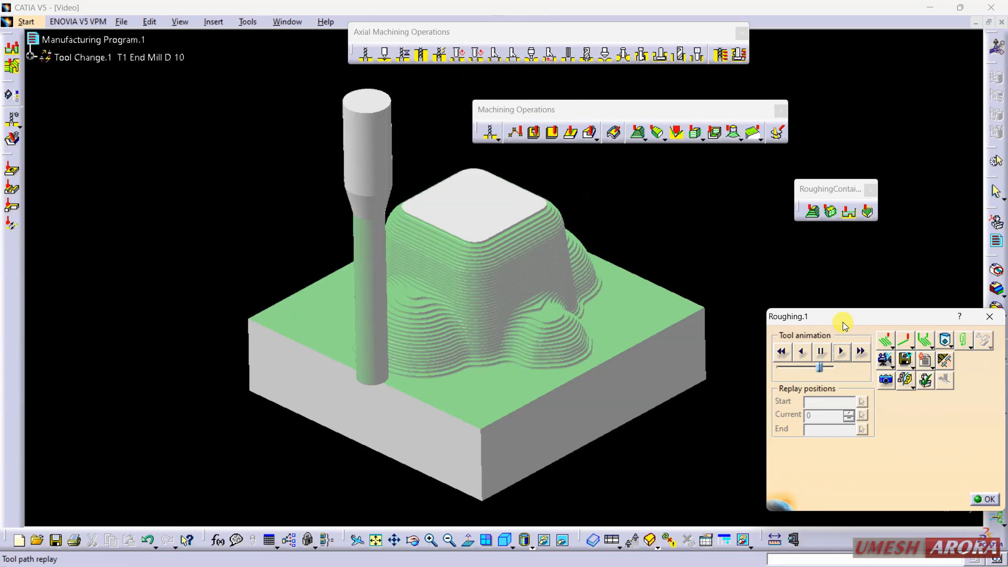
click(860, 352)
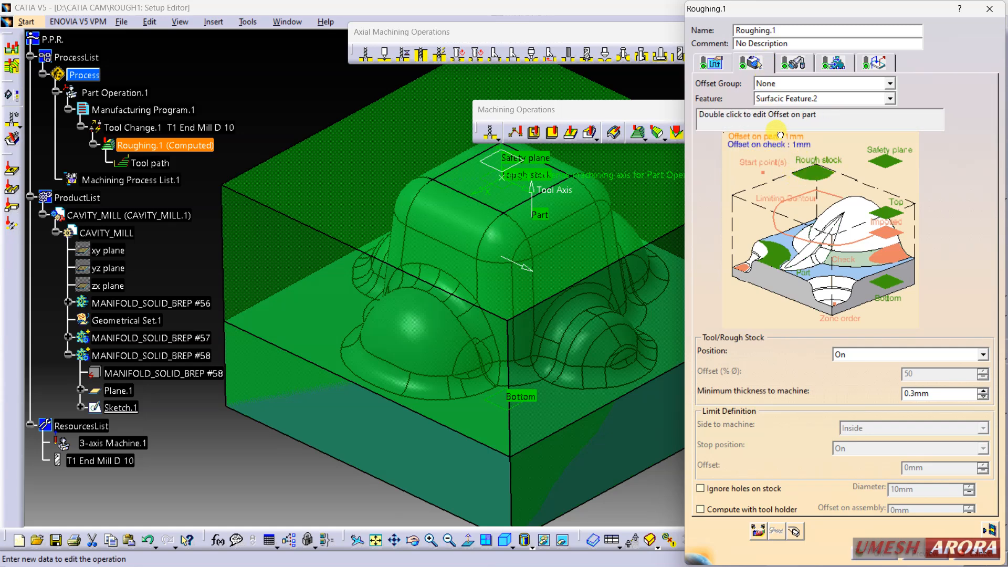
- Set a 0.5 mm offset on part and a 0.6 mm maximum cut depth
double_click(766, 136)
text(0.5)
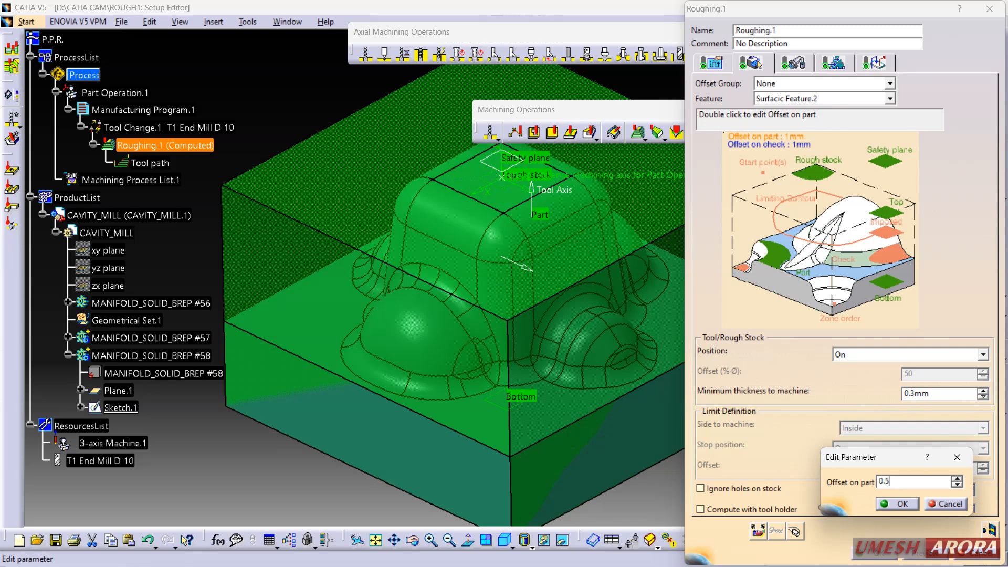
click(897, 504)
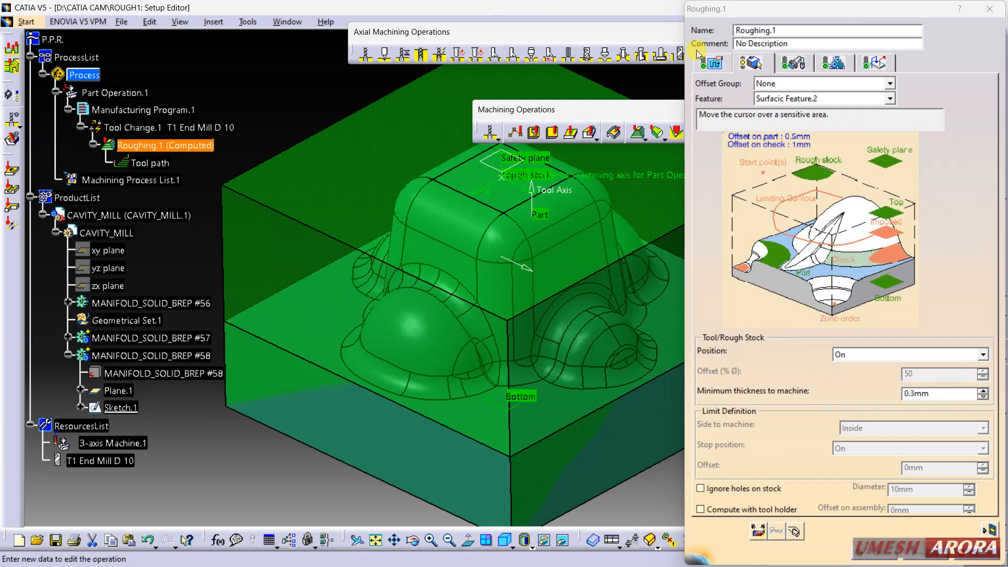
click(753, 62)
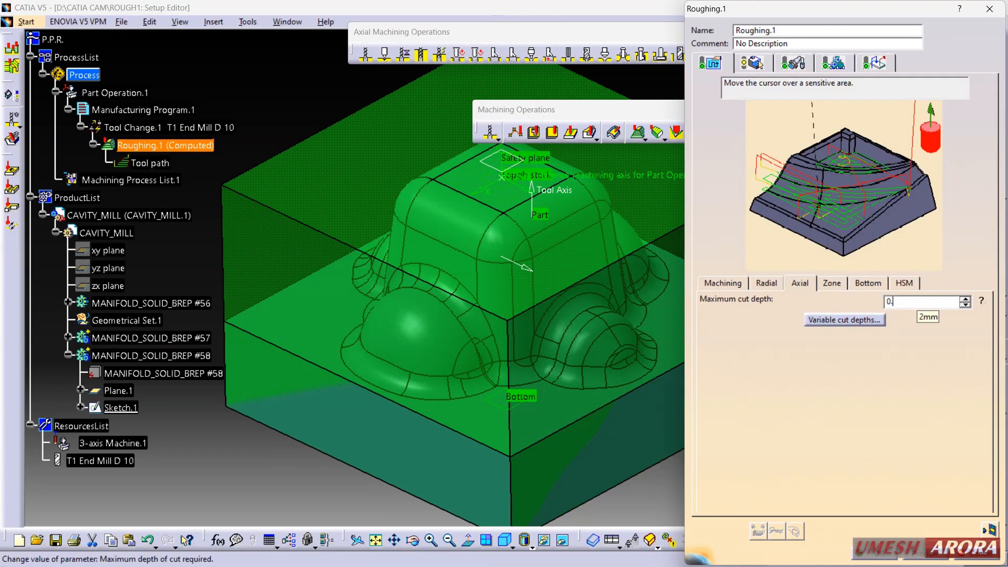
text(0.6)
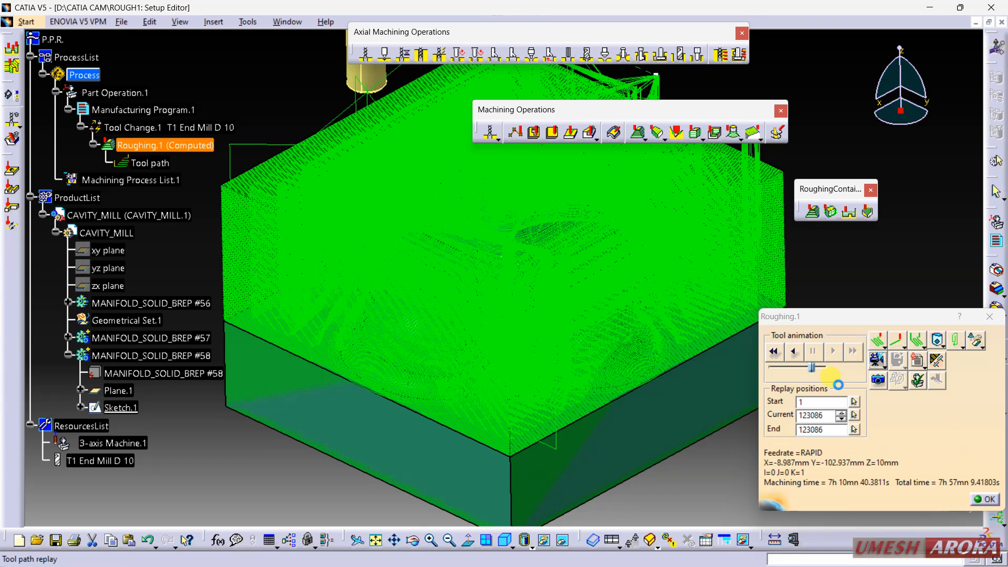
- Recompute the roughing path with Tool Path Replay, giving 123086 positions
click(773, 352)
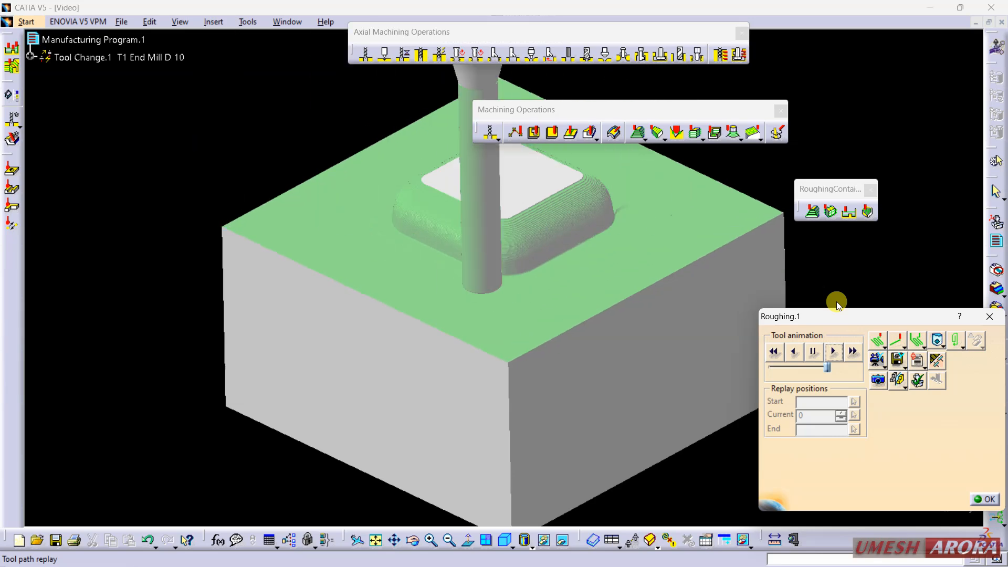
- Play the video simulation of the updated roughing, showing finer stepped cuts around the core
click(833, 351)
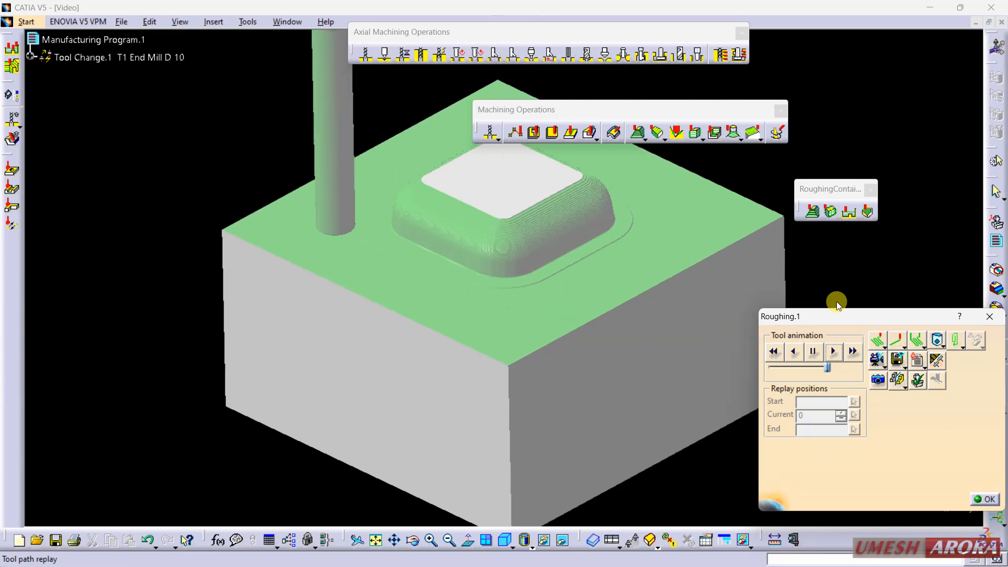
click(833, 351)
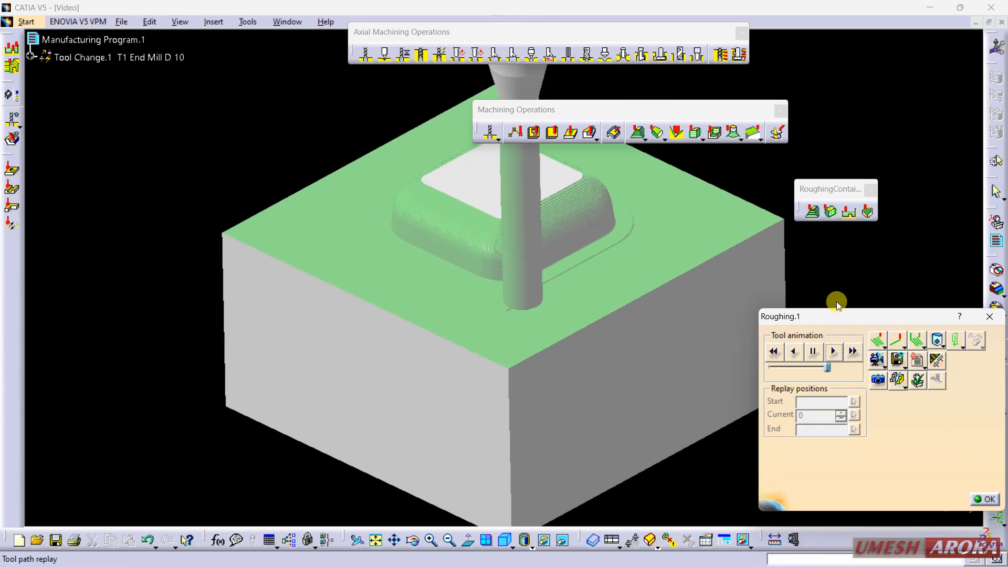
click(833, 352)
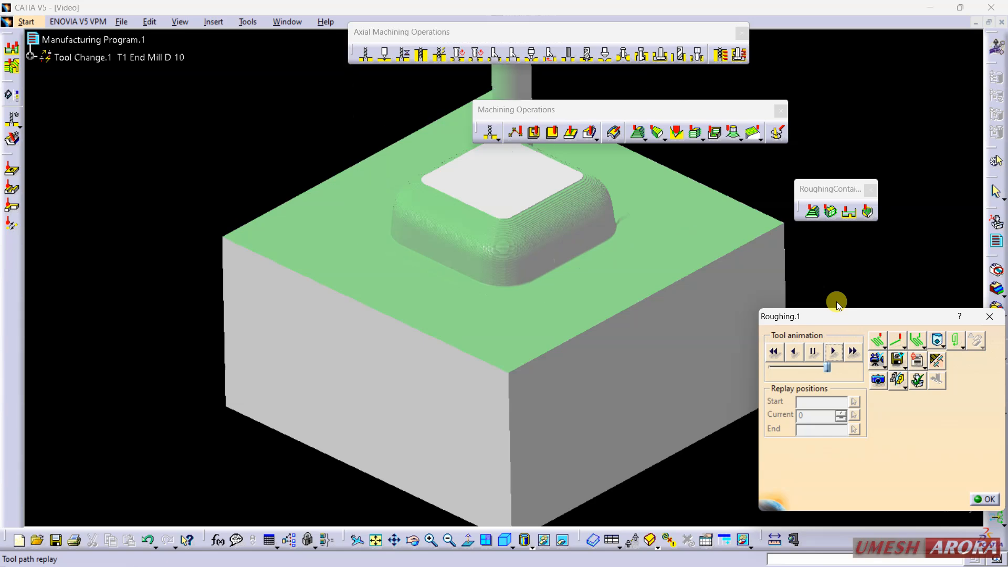
click(832, 352)
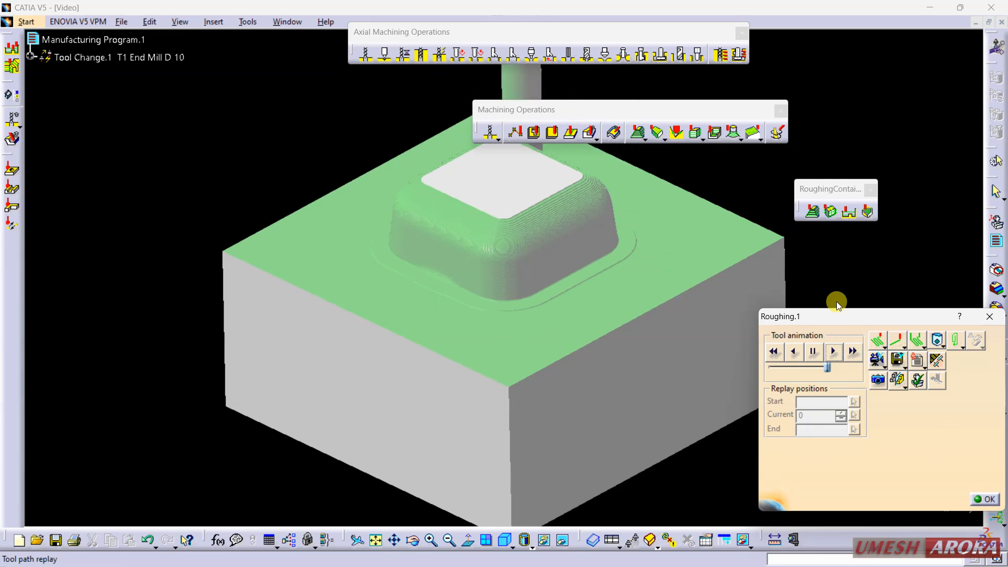
click(833, 351)
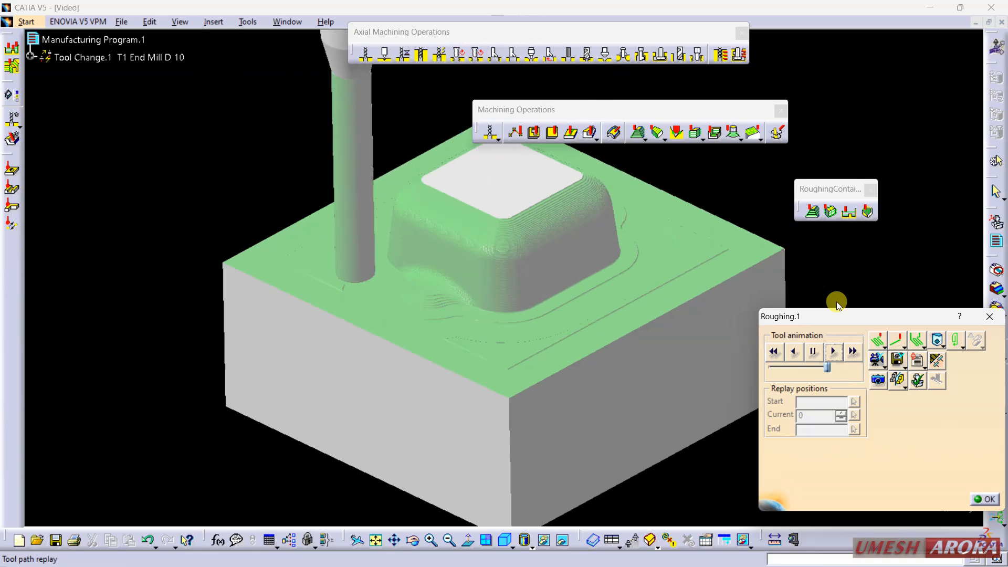
click(834, 351)
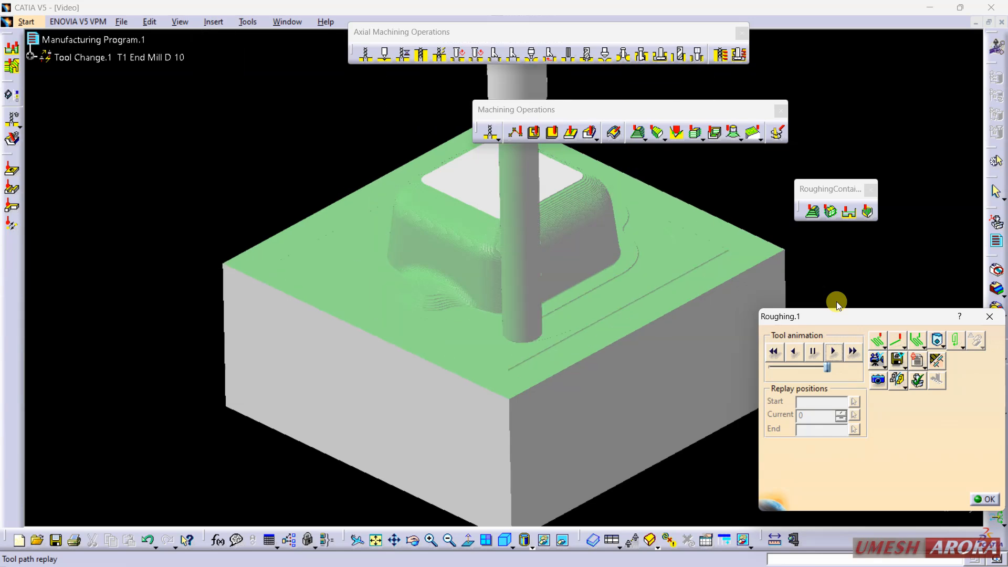